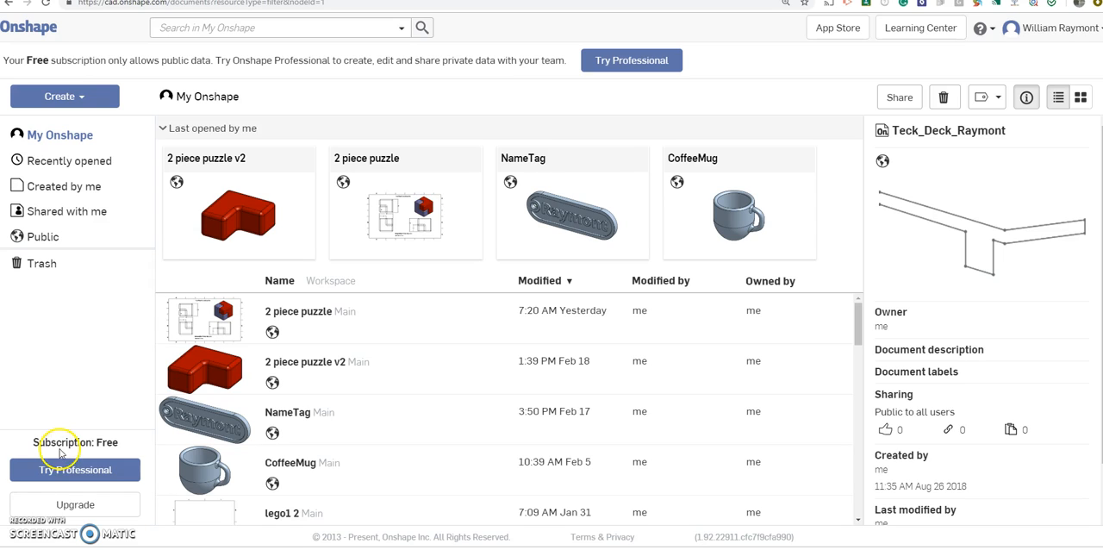
mouse_move(240, 191)
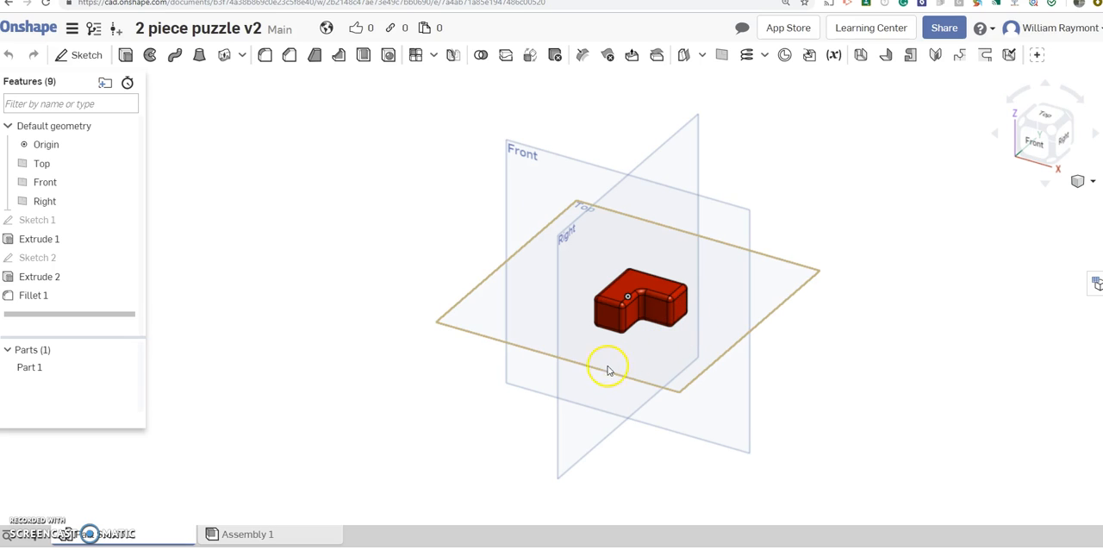
mouse_move(674, 335)
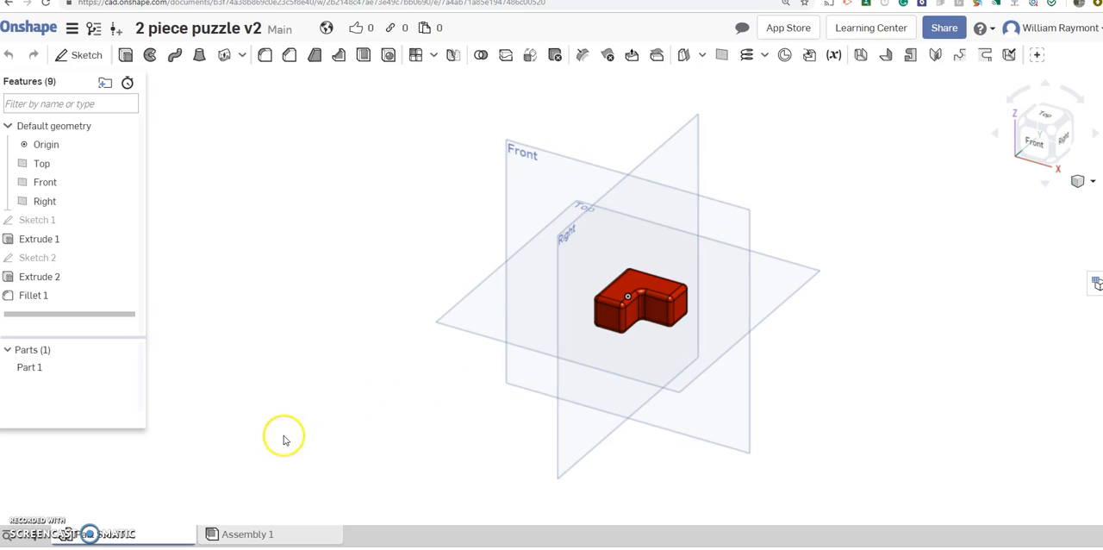
mouse_move(136, 523)
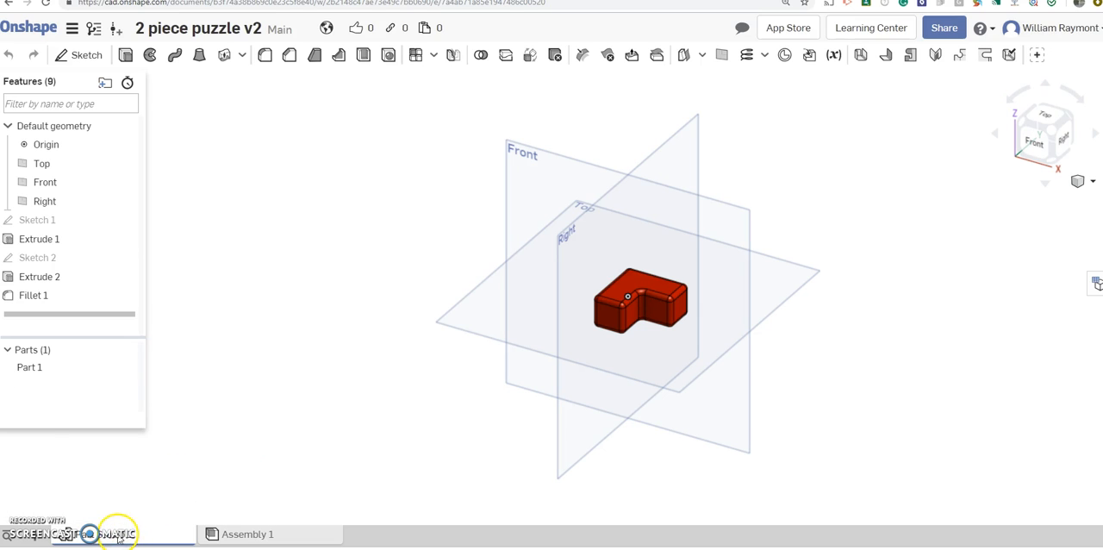
mouse_move(138, 496)
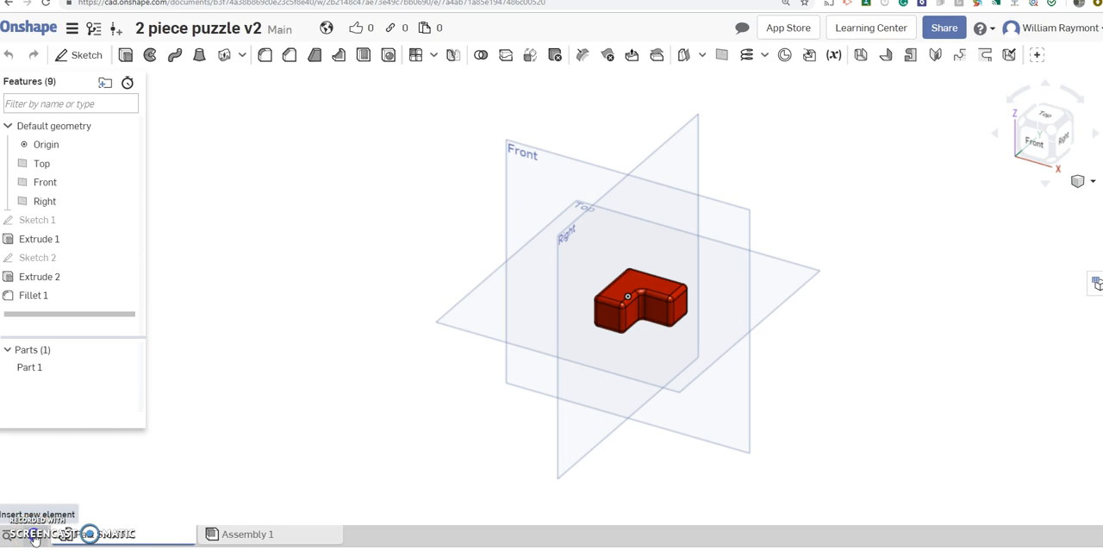
Step: Insert a new Part Studio 2 element into the puzzle document
left_click(32, 530)
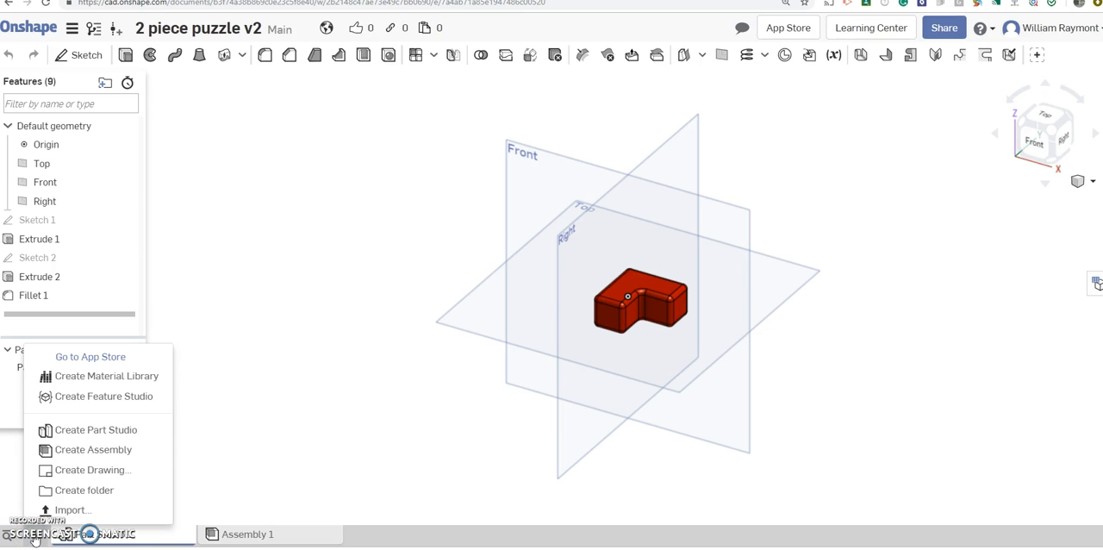
mouse_move(75, 430)
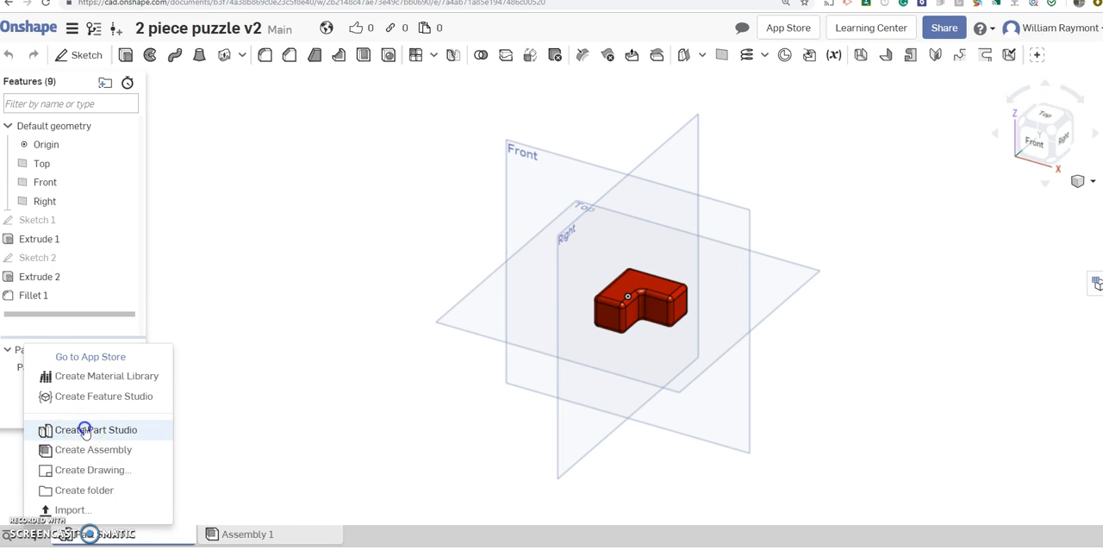
left_click(84, 429)
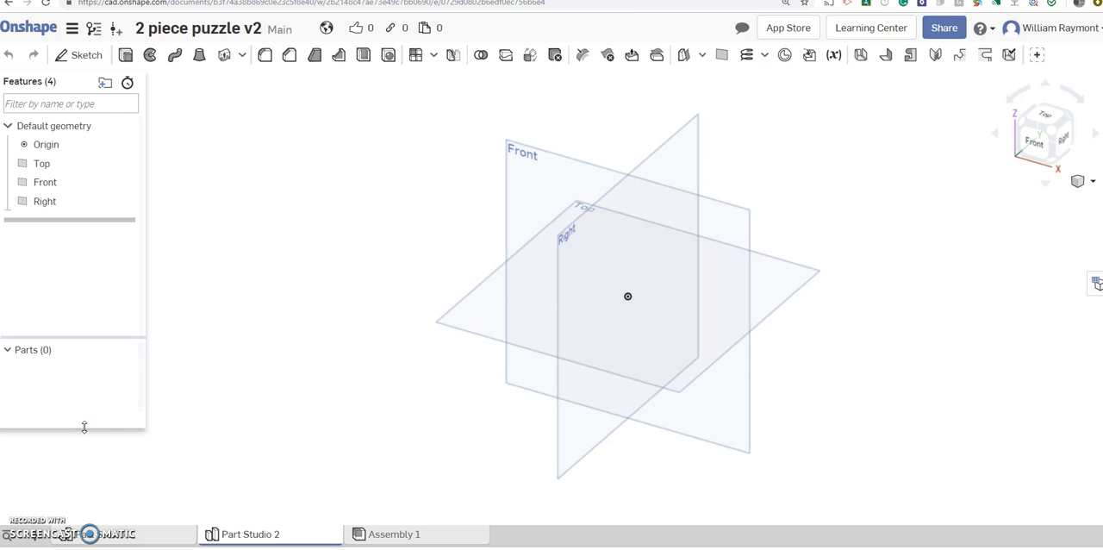
mouse_move(422, 463)
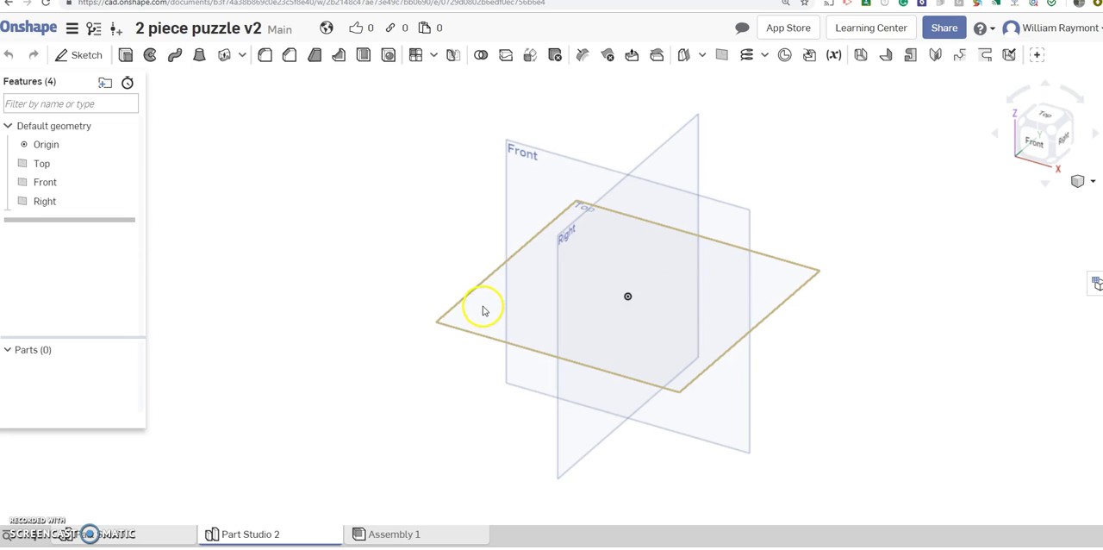
Step: On the Top plane in top view, draw a corner rectangle from the origin with 1.5 in sides
left_click(39, 163)
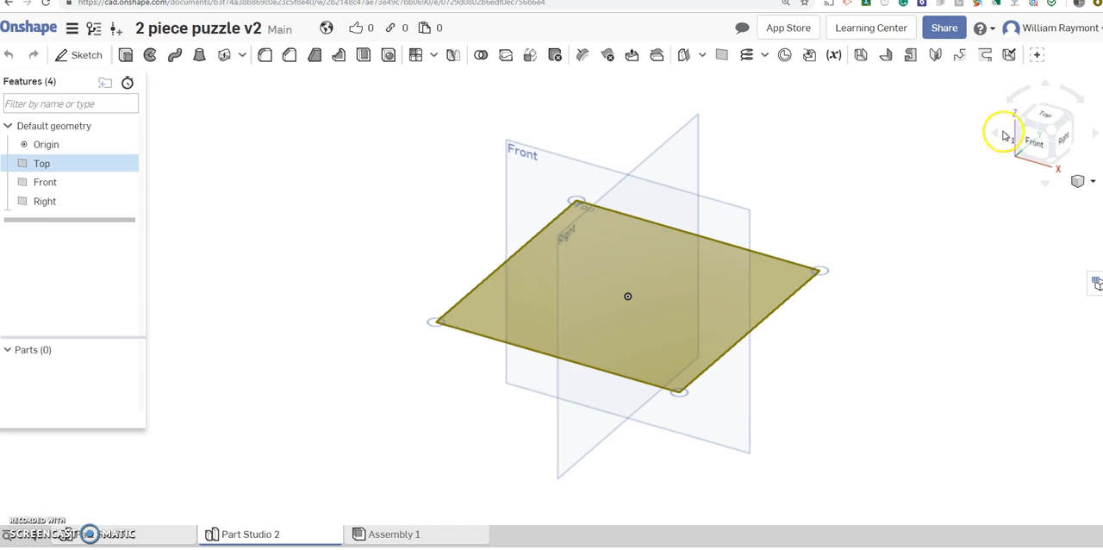
left_click(1042, 127)
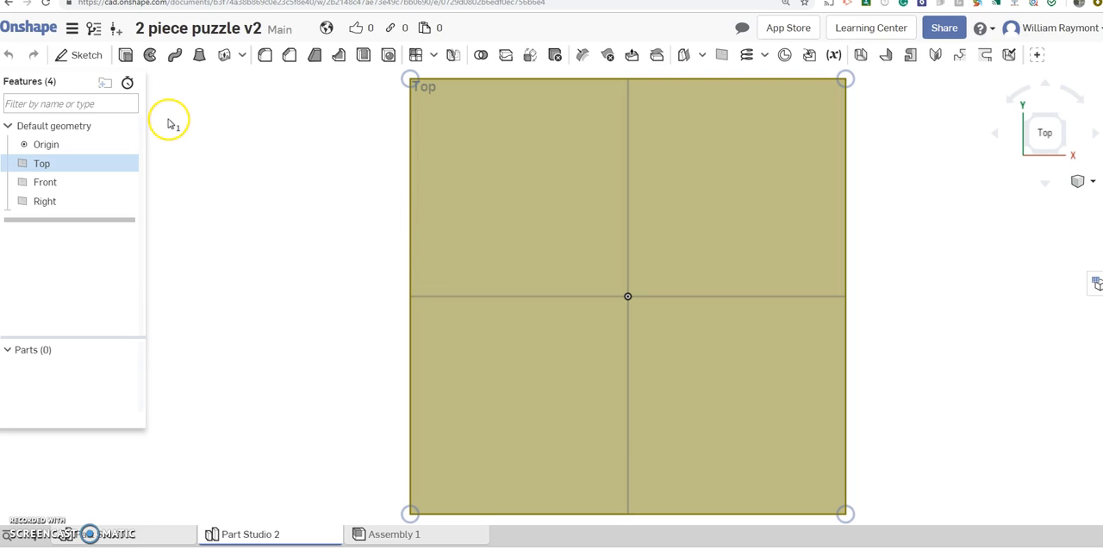
mouse_move(69, 57)
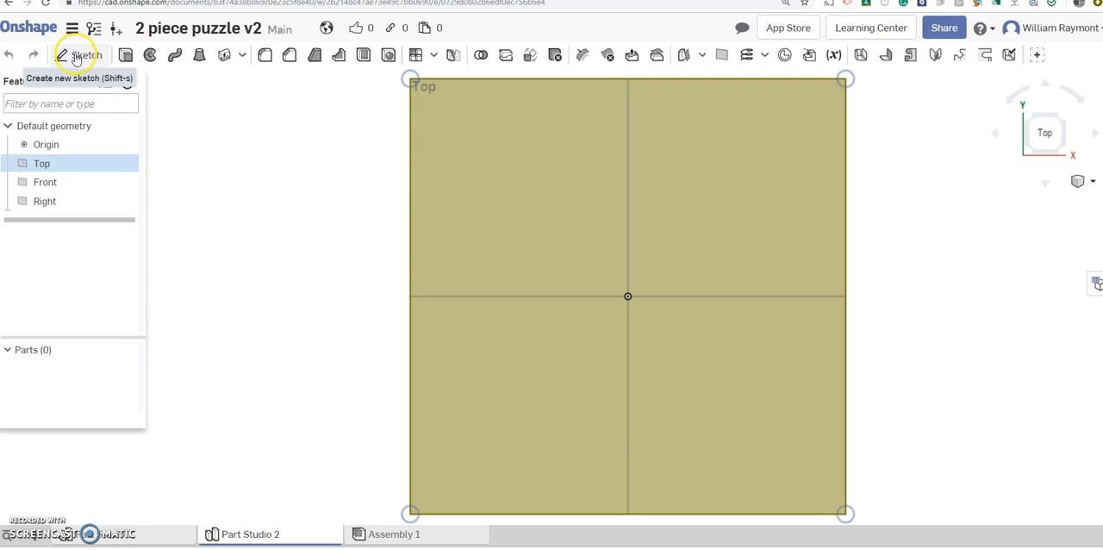
left_click(76, 55)
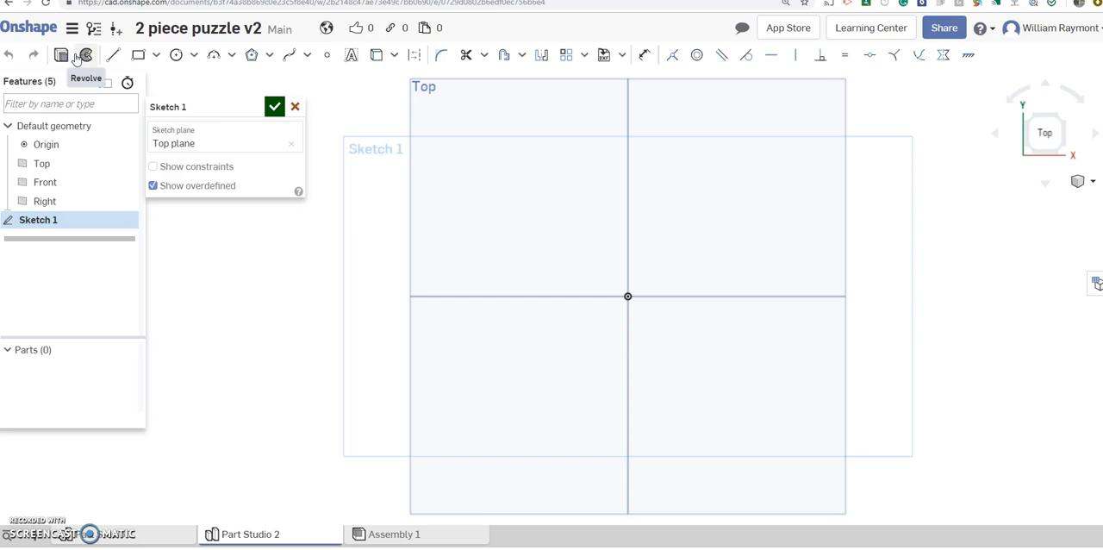
mouse_move(281, 159)
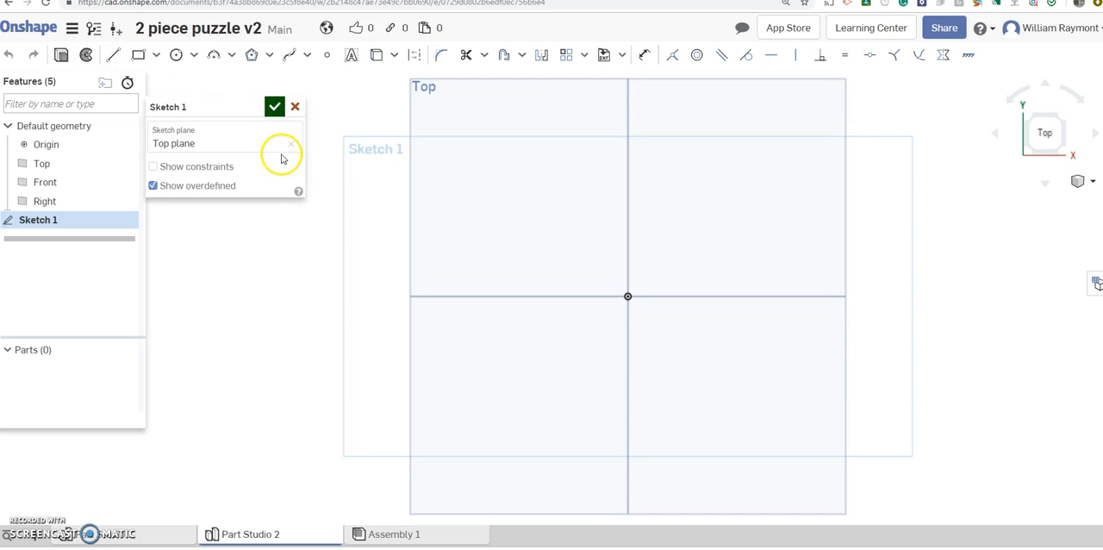
mouse_move(136, 54)
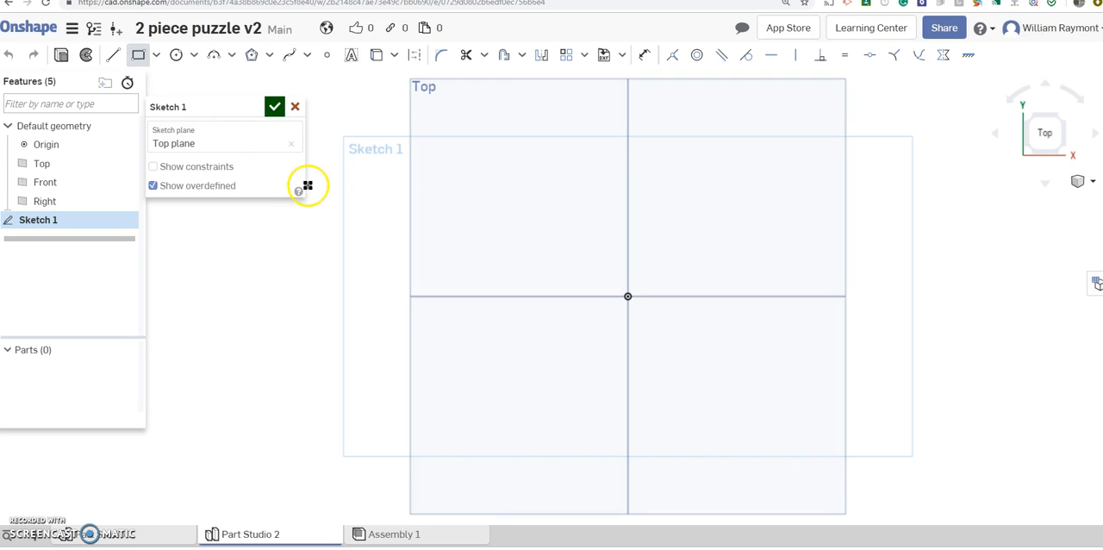
mouse_move(627, 297)
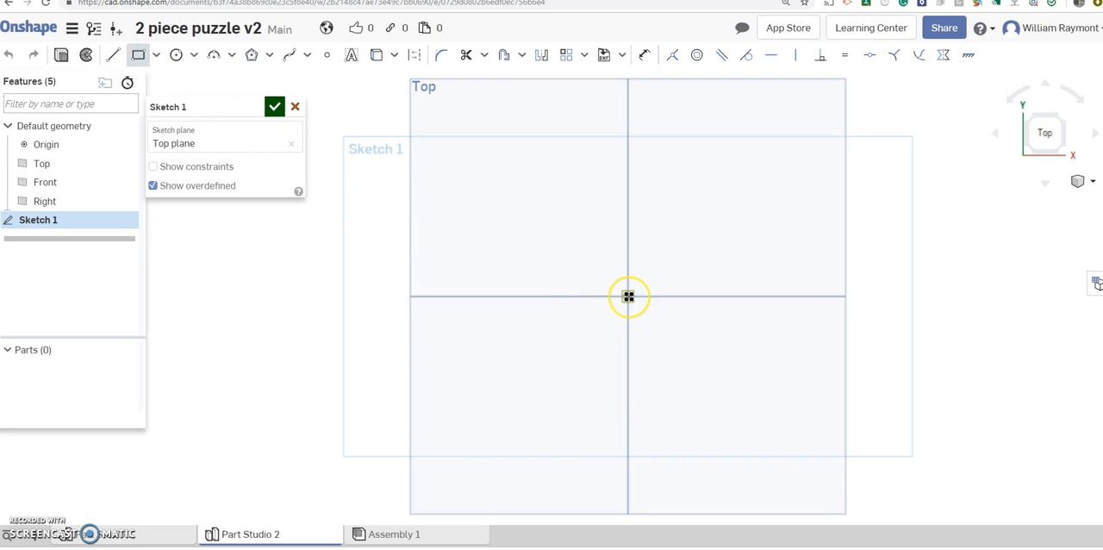
left_click_drag(628, 297, 689, 256)
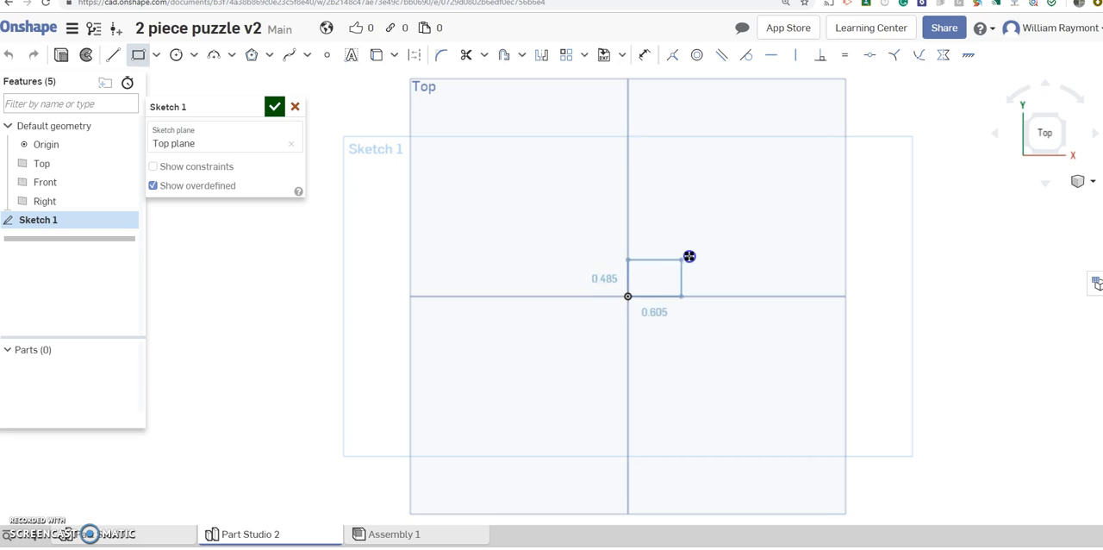
left_click_drag(690, 255, 716, 237)
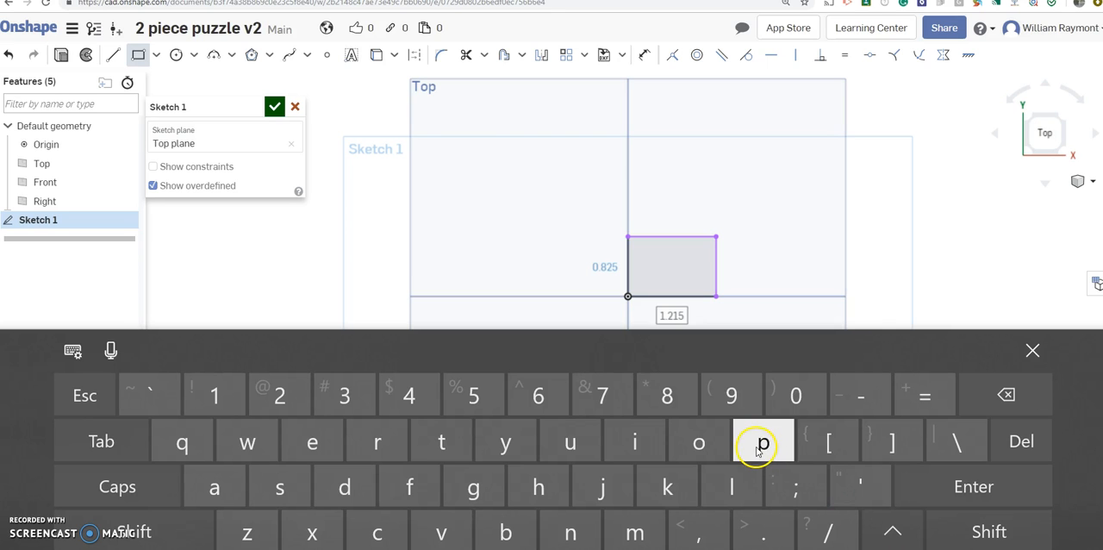
mouse_move(452, 413)
type("1")
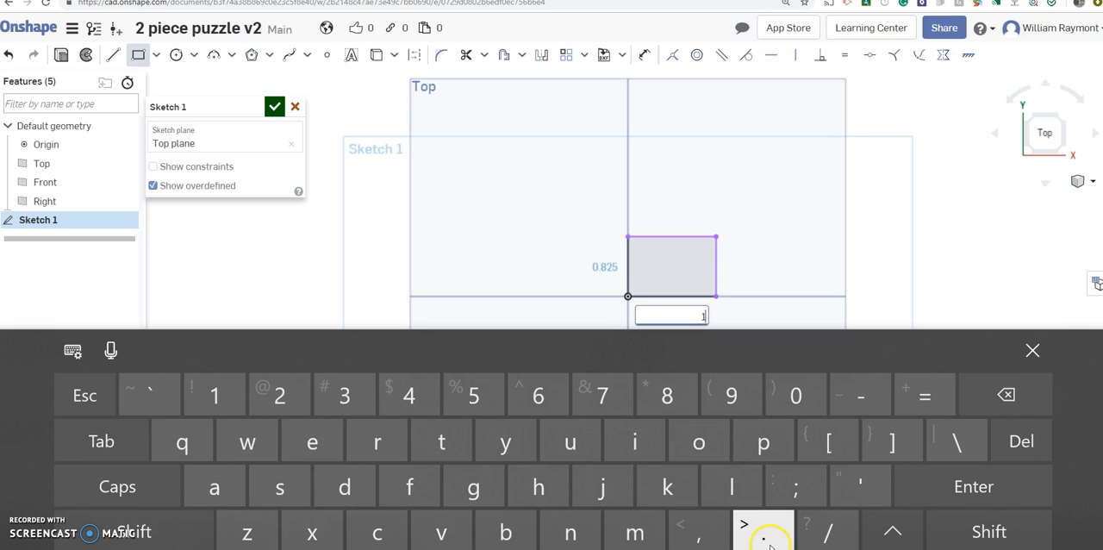
left_click(473, 395)
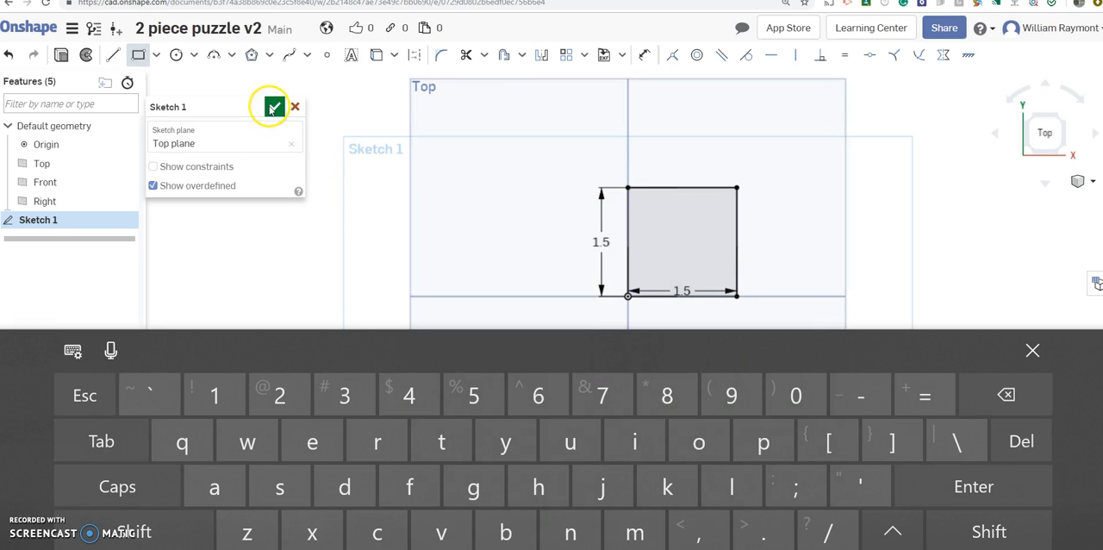
Step: Finish Sketch 1 and extrude it blind 0.75 in into a solid block
left_click(273, 106)
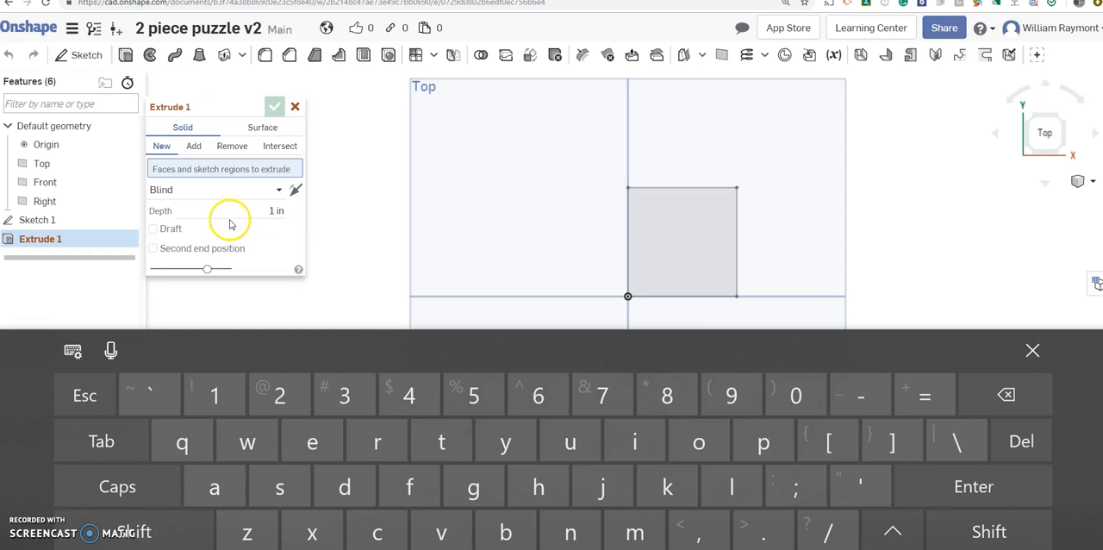
mouse_move(274, 210)
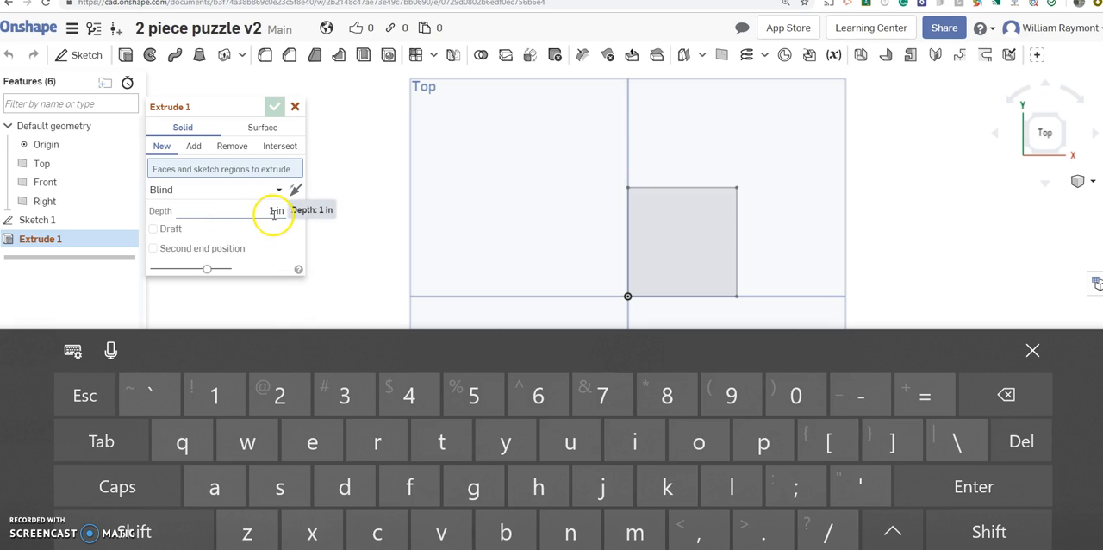
left_click(276, 211)
type("0.75")
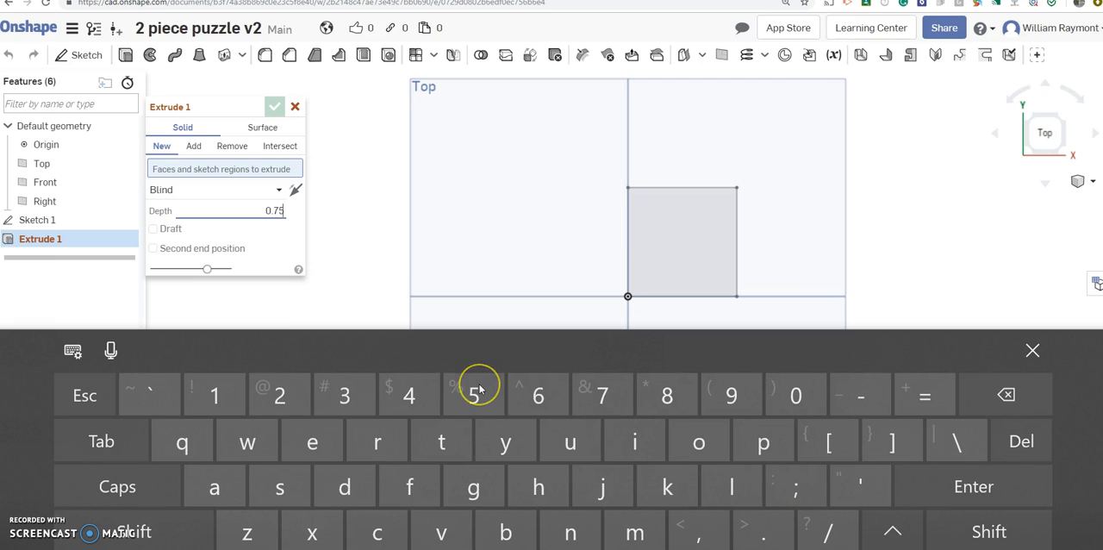
mouse_move(525, 278)
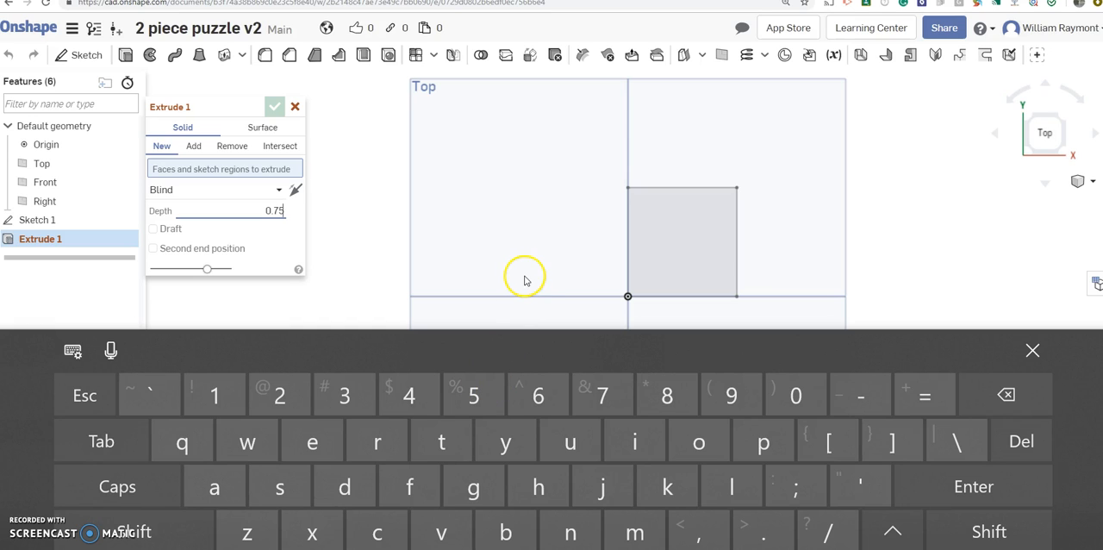
mouse_move(405, 184)
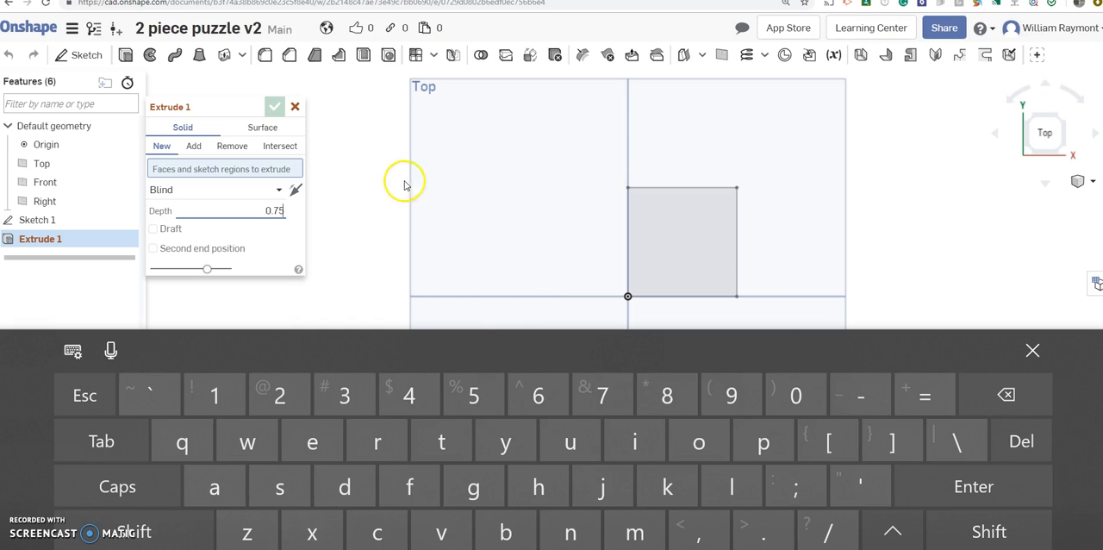
left_click(656, 235)
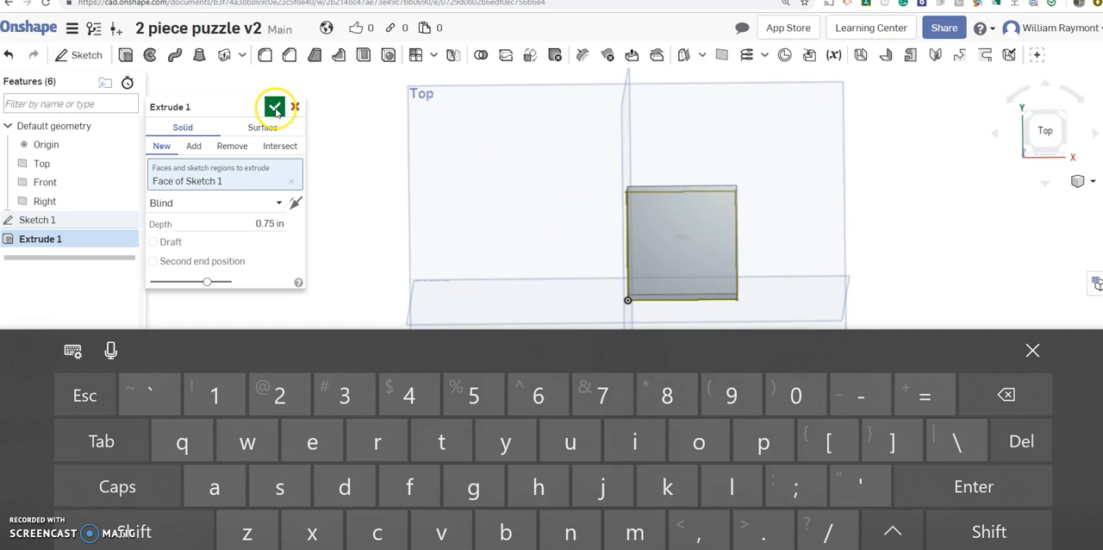
left_click(274, 106)
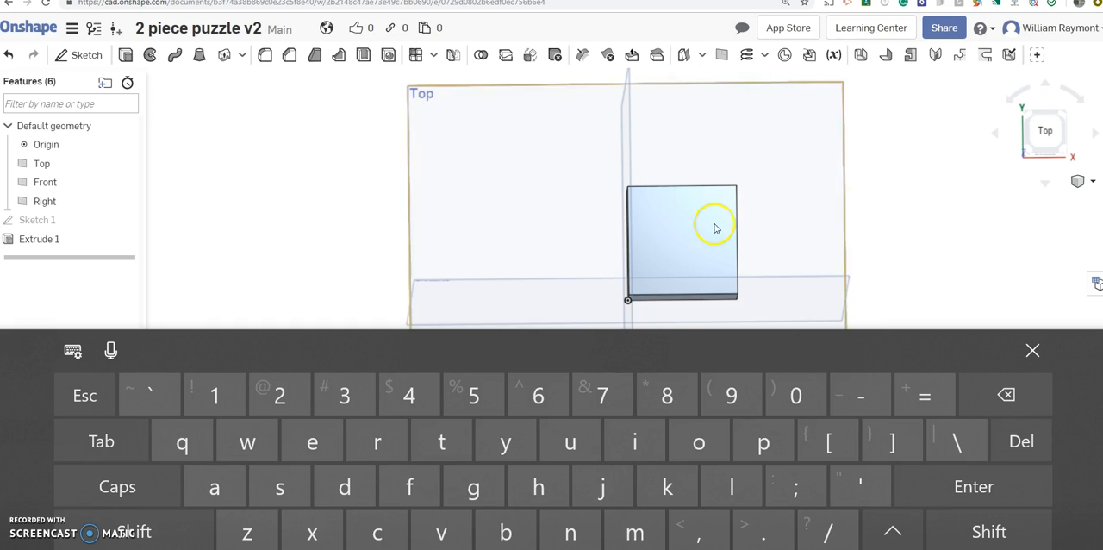
left_click(1032, 350)
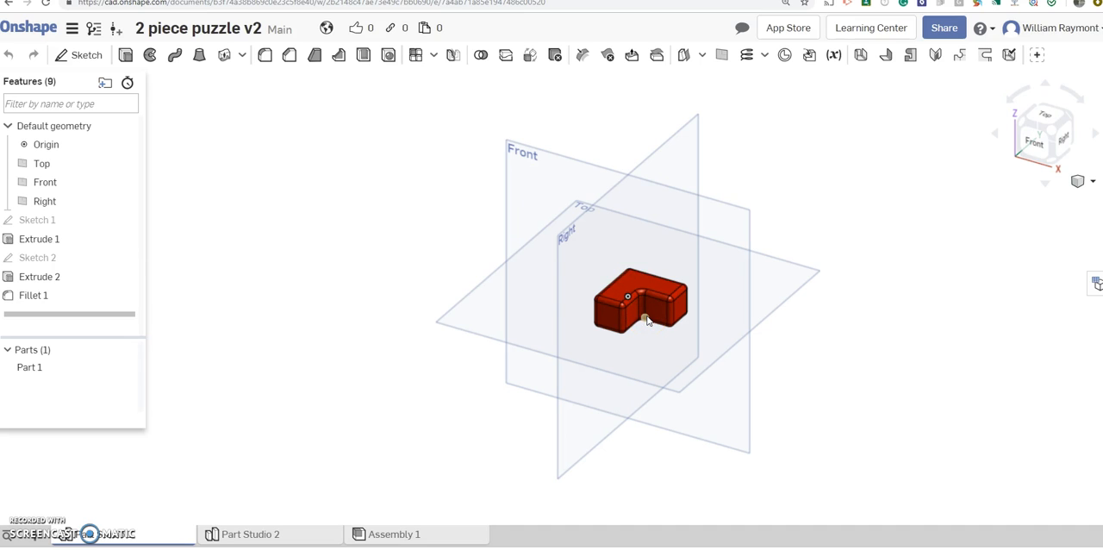
left_click(639, 300)
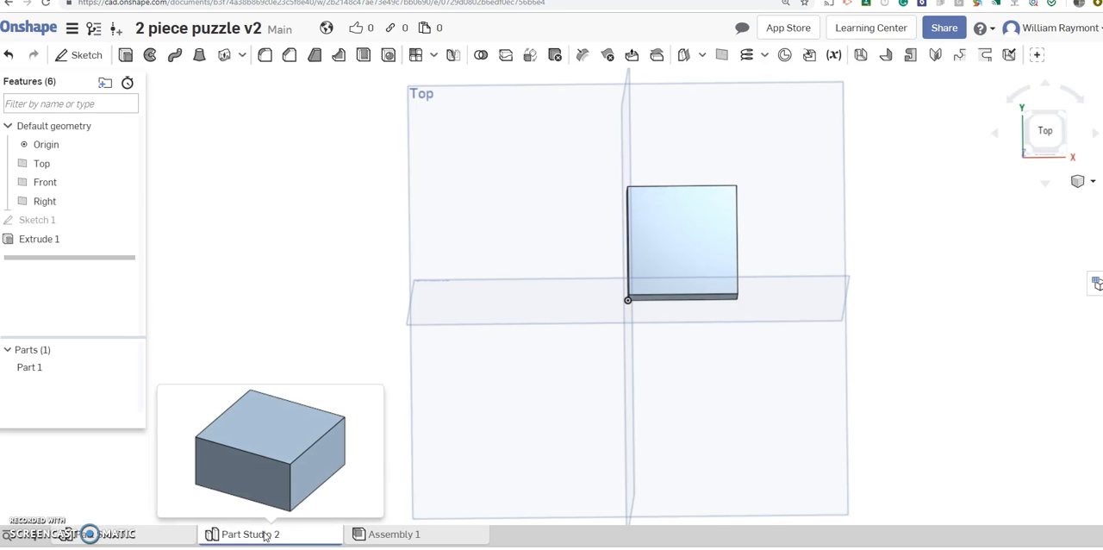
Step: Sketch a 0.75 by 0.75 corner rectangle at the top-left corner of the block's top face
left_click(680, 250)
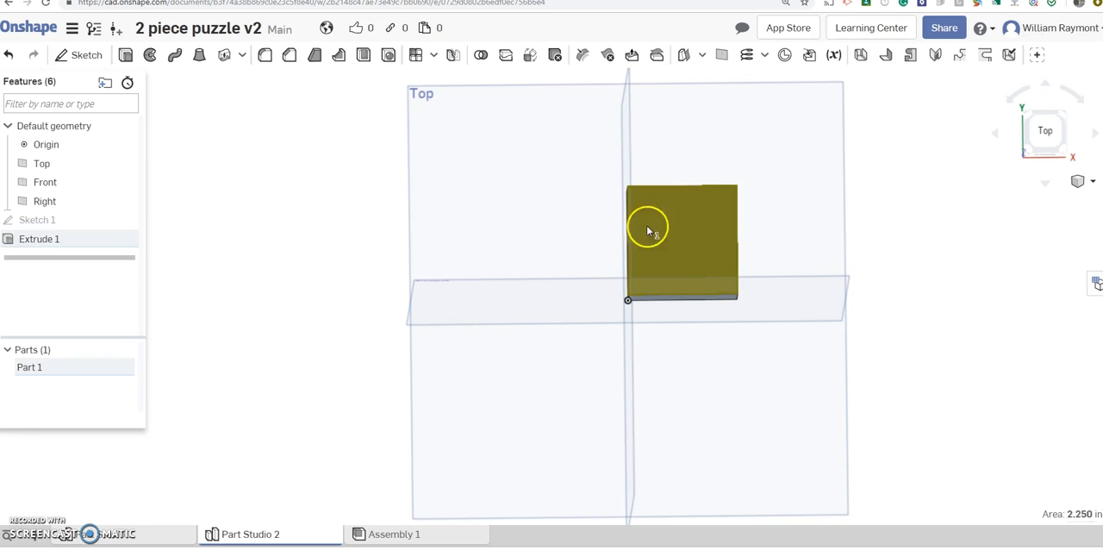
mouse_move(316, 181)
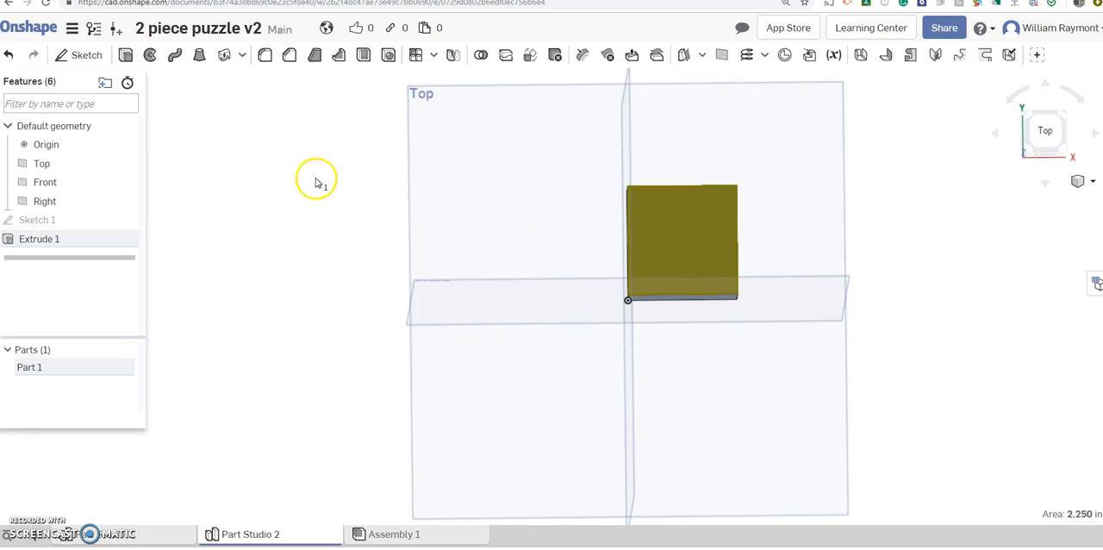
mouse_move(79, 54)
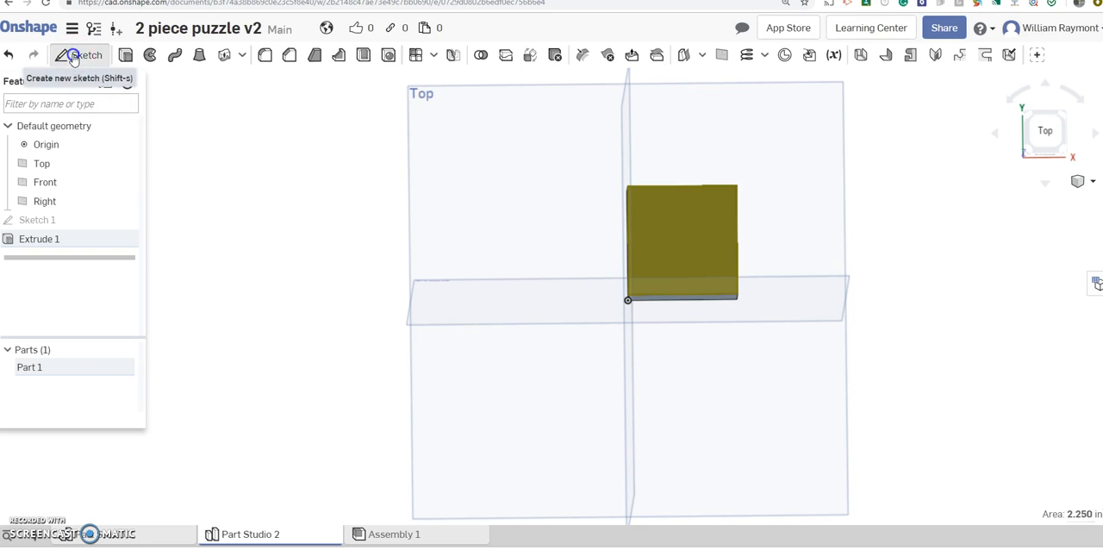
left_click(65, 54)
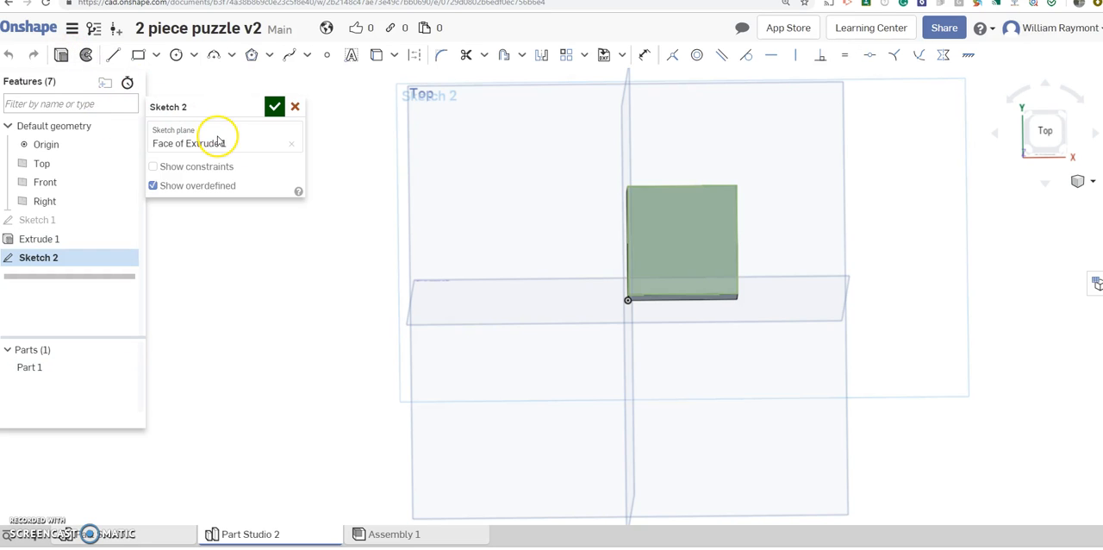
left_click(135, 56)
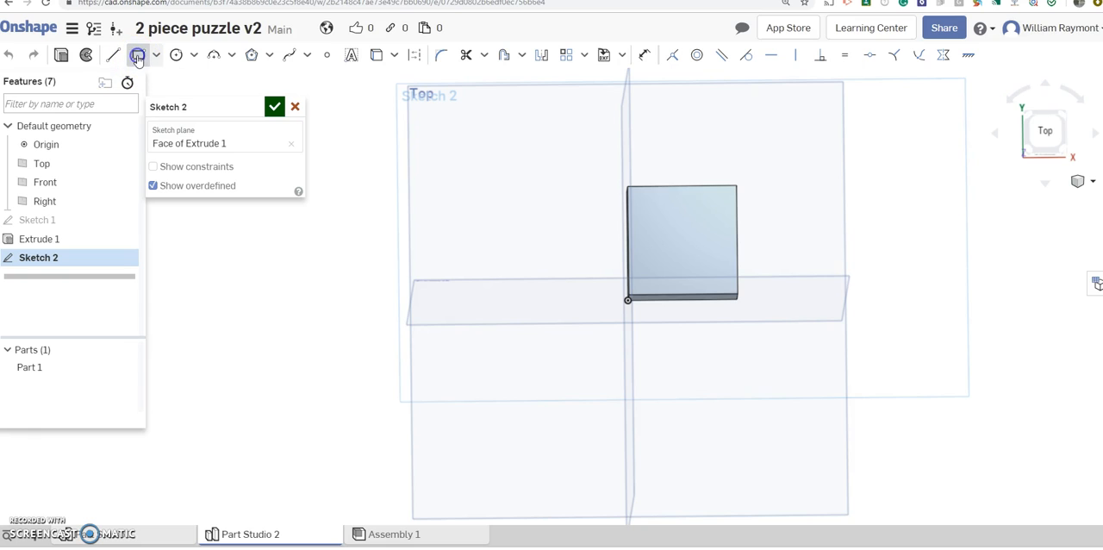
left_click(138, 55)
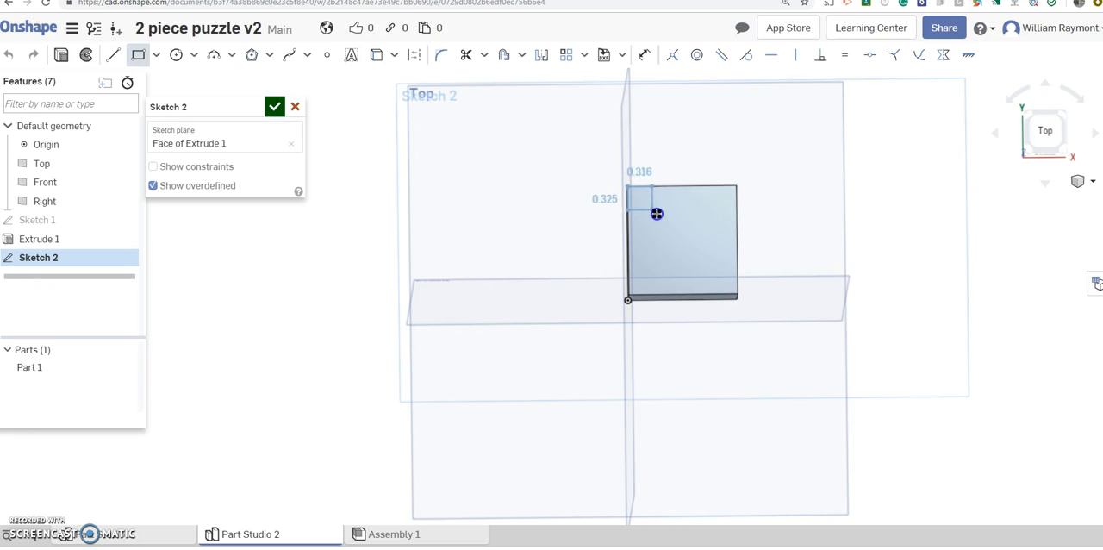
left_click_drag(657, 214, 663, 222)
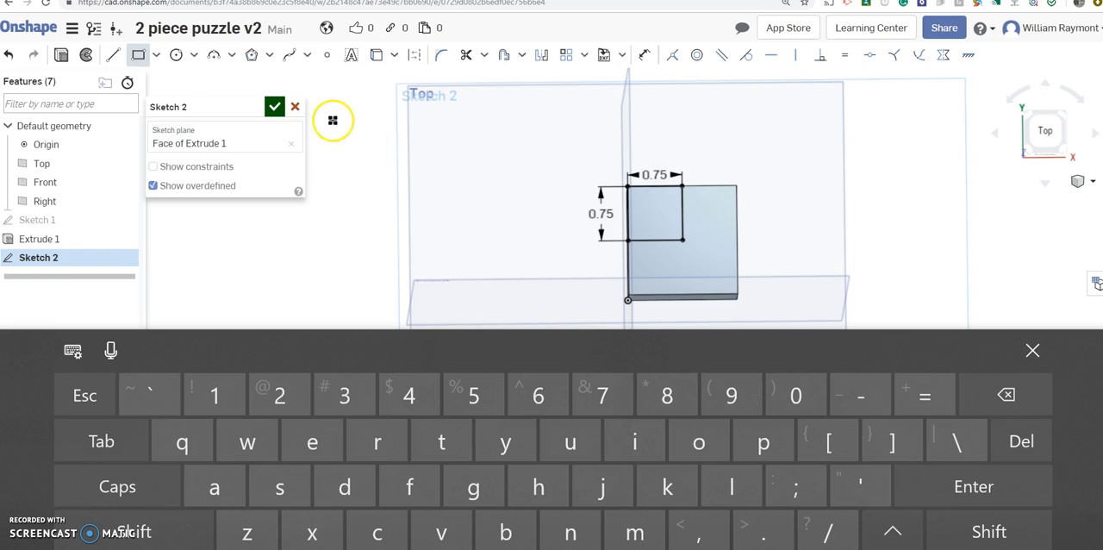
mouse_move(274, 106)
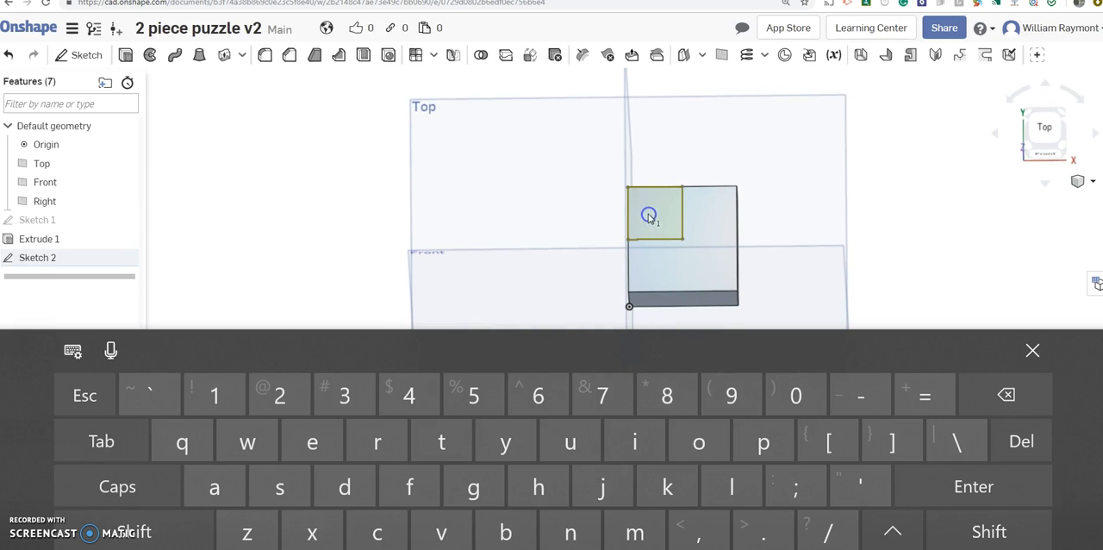
mouse_move(393, 167)
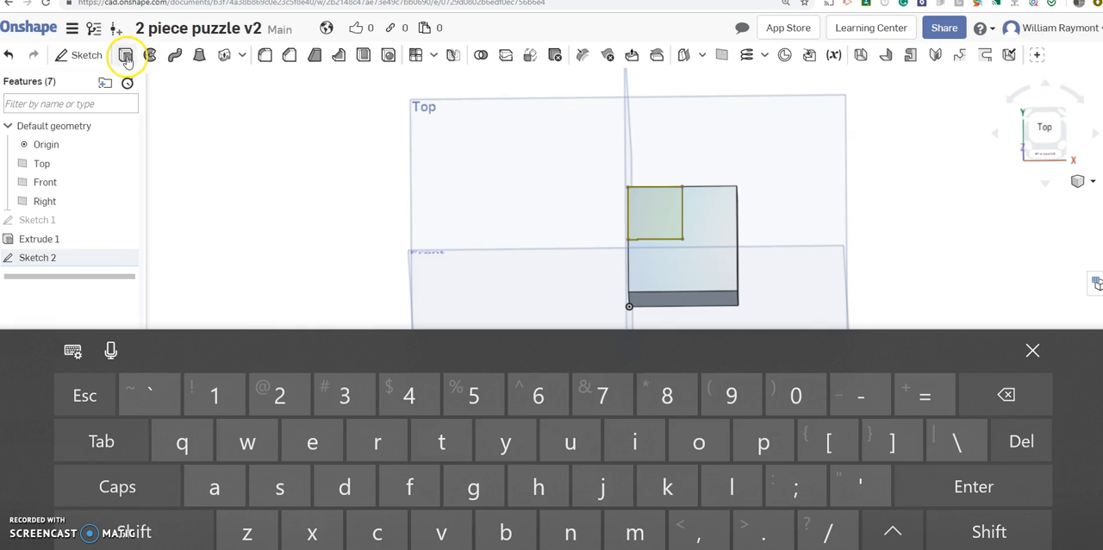
Step: Extrude the corner square 0.75 in upward, adding it to the base block
left_click(127, 55)
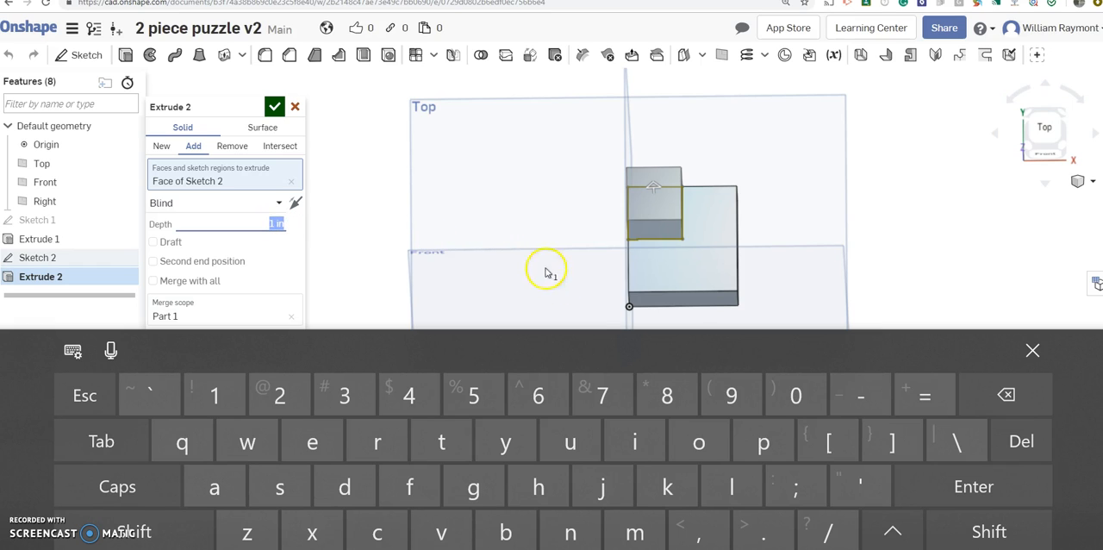
left_click(793, 394)
type("0.75")
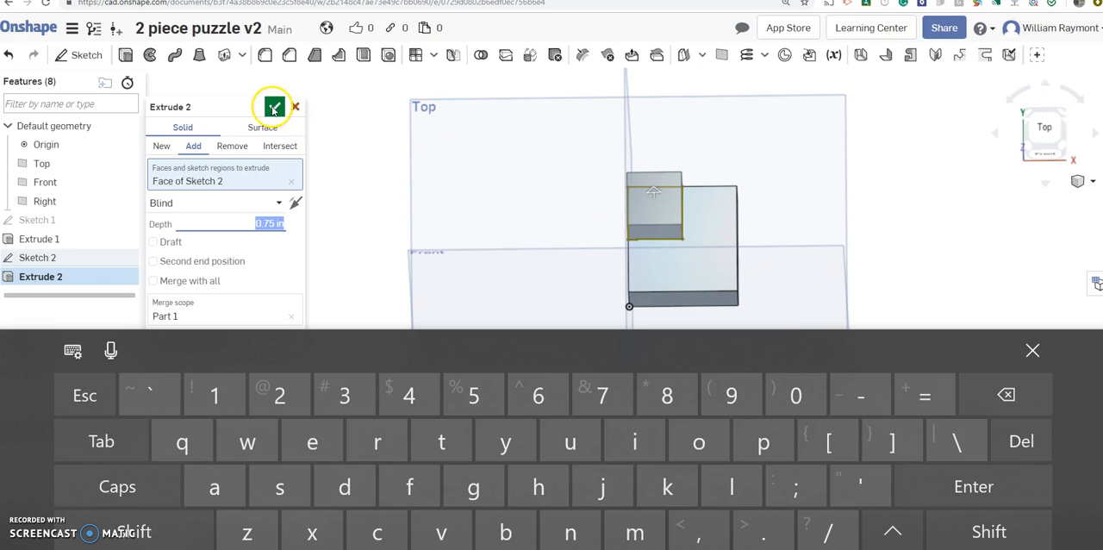
left_click(273, 106)
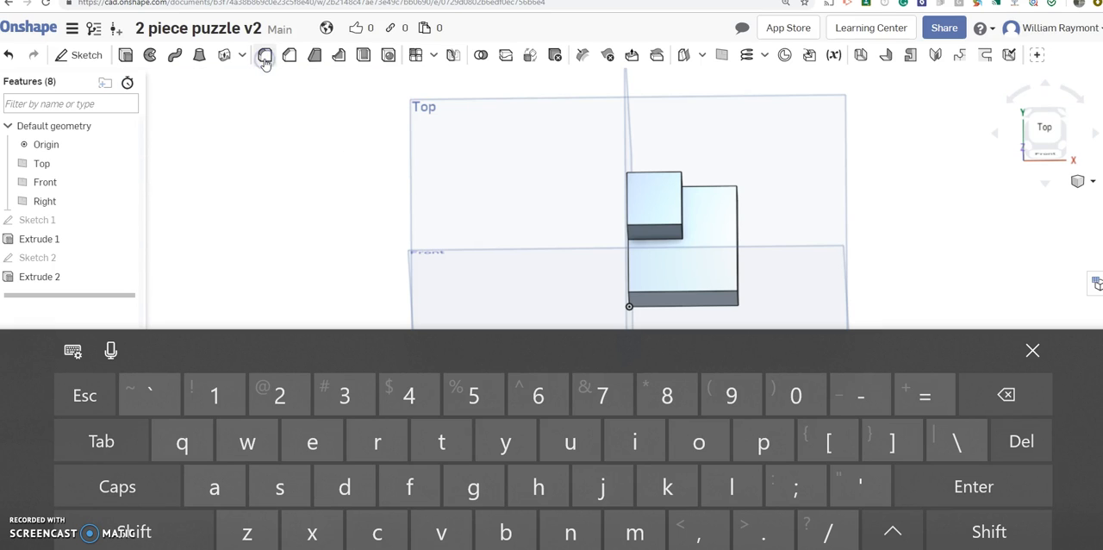
Step: Set up a 0.1 in fillet on the raised square's and block's top-face edges and other edges
left_click(281, 54)
type("0.")
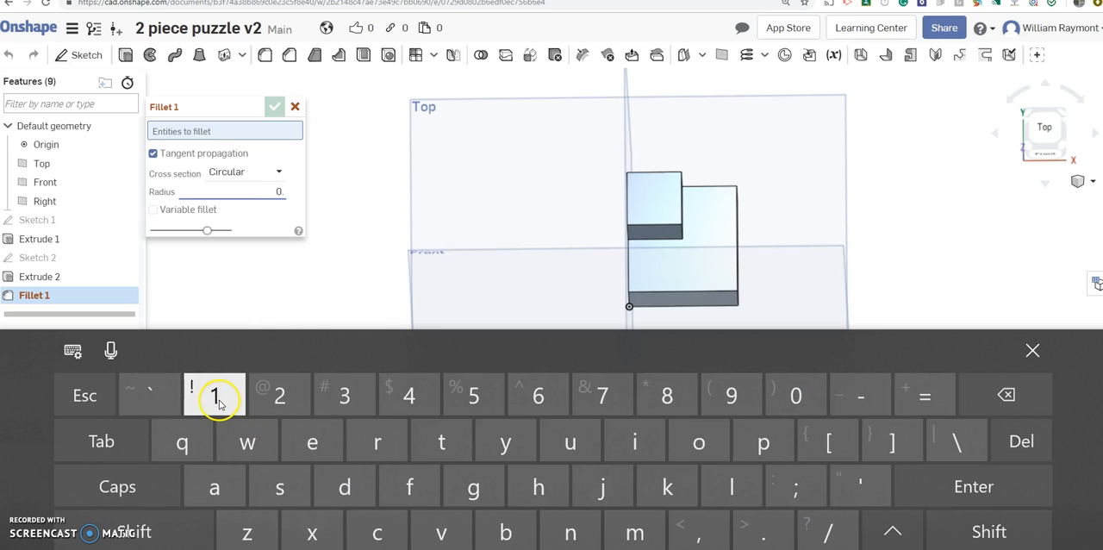
left_click(215, 394)
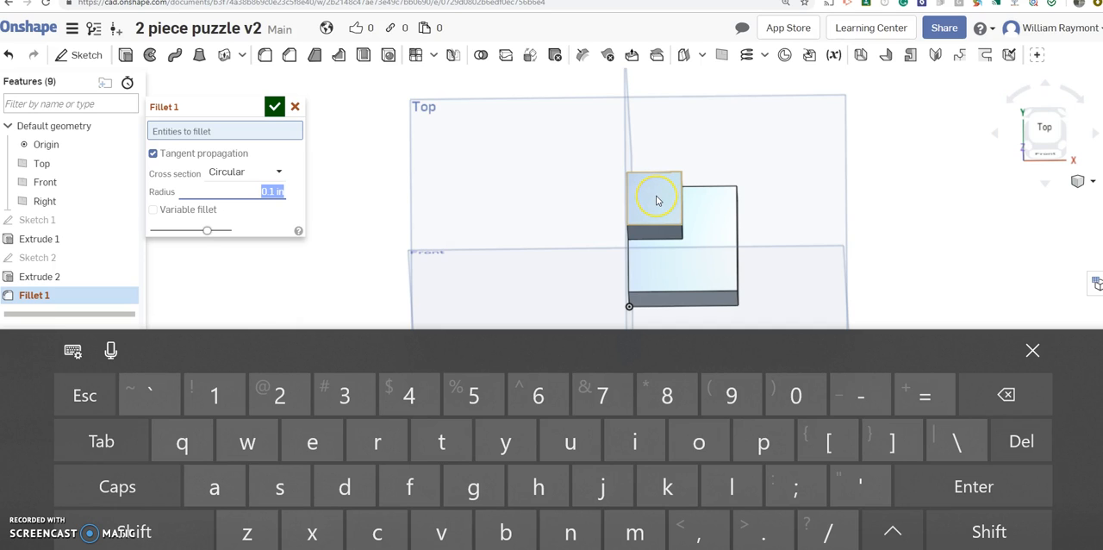
left_click(656, 197)
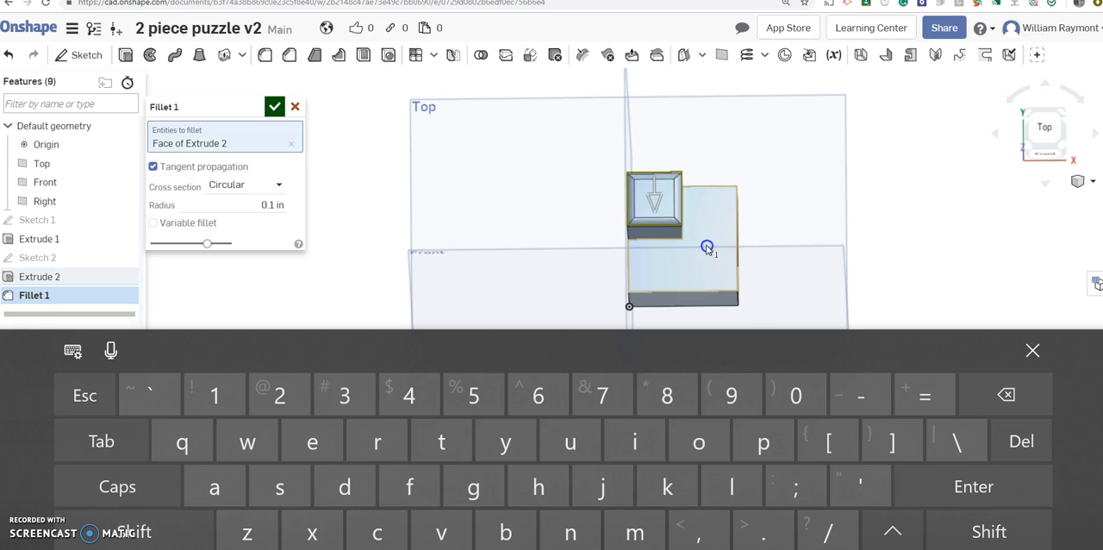
left_click(706, 246)
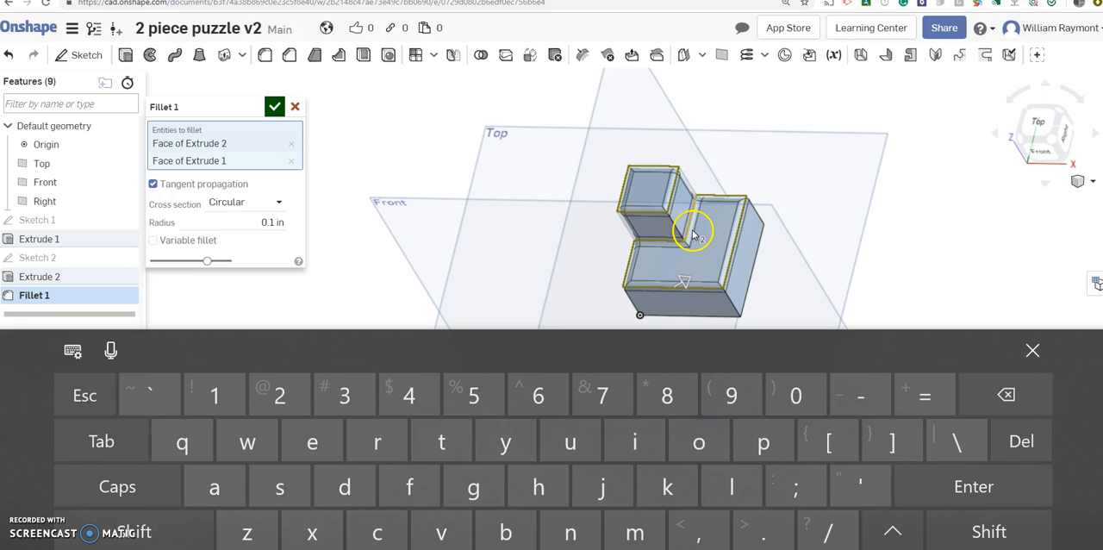
mouse_move(697, 226)
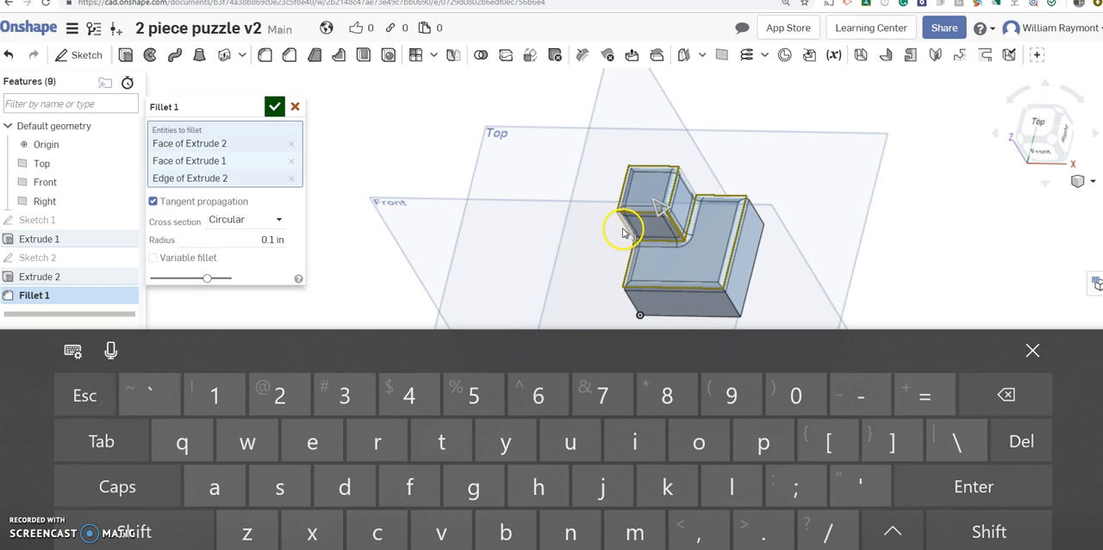
left_click_drag(625, 231, 668, 240)
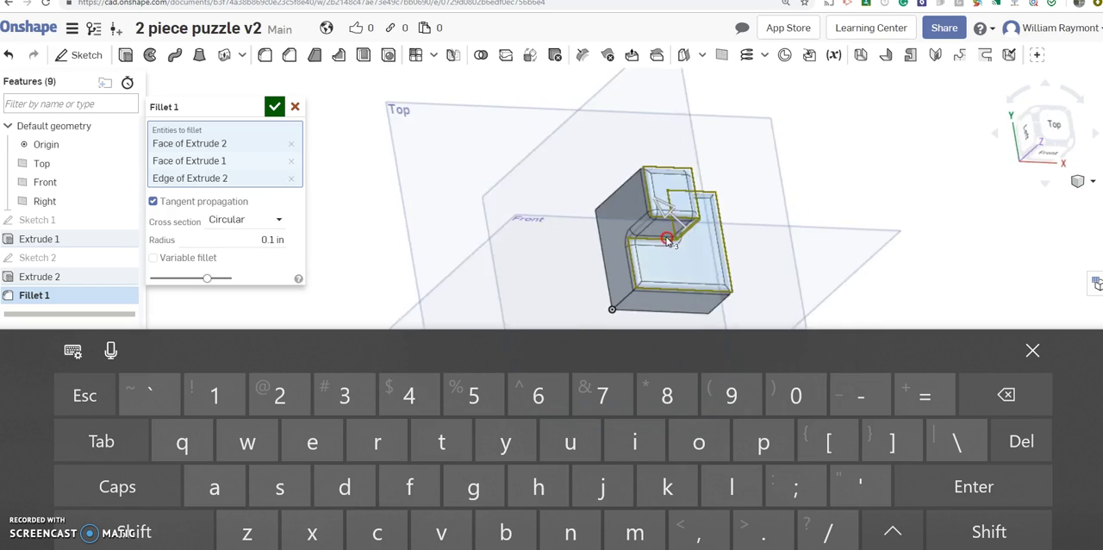
left_click_drag(668, 240, 715, 287)
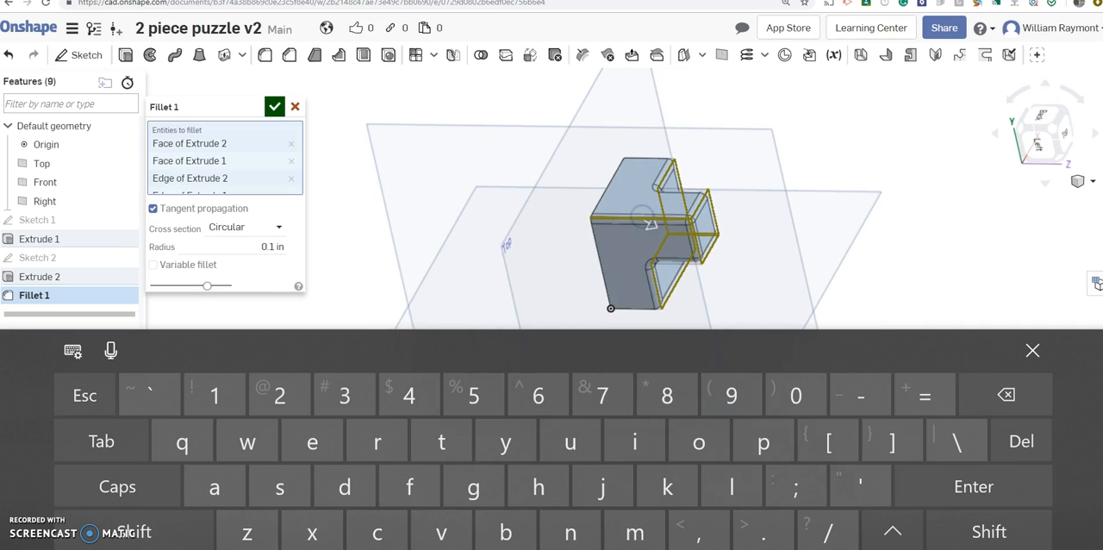
mouse_move(628, 211)
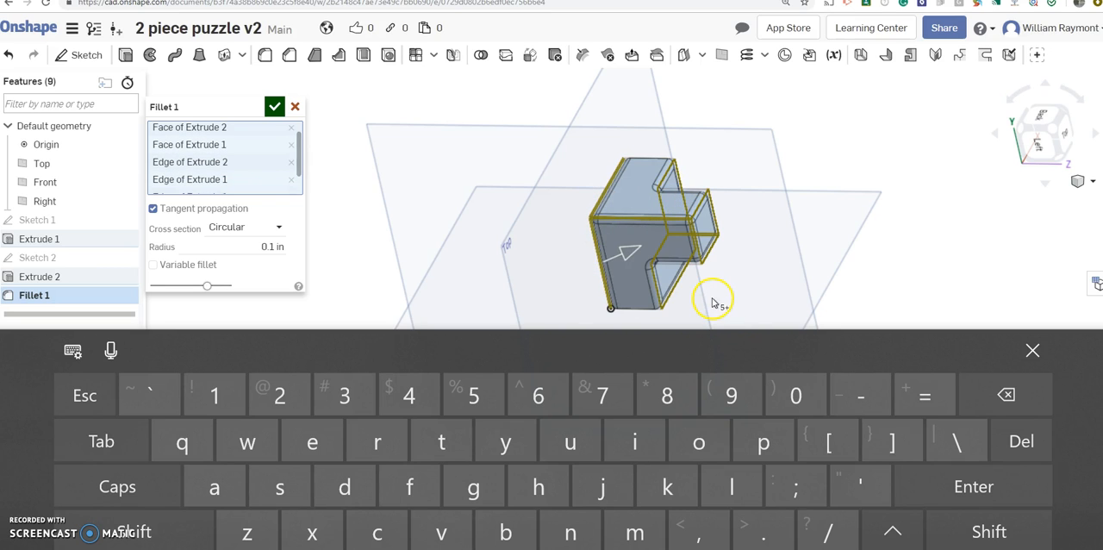
left_click_drag(713, 300, 718, 248)
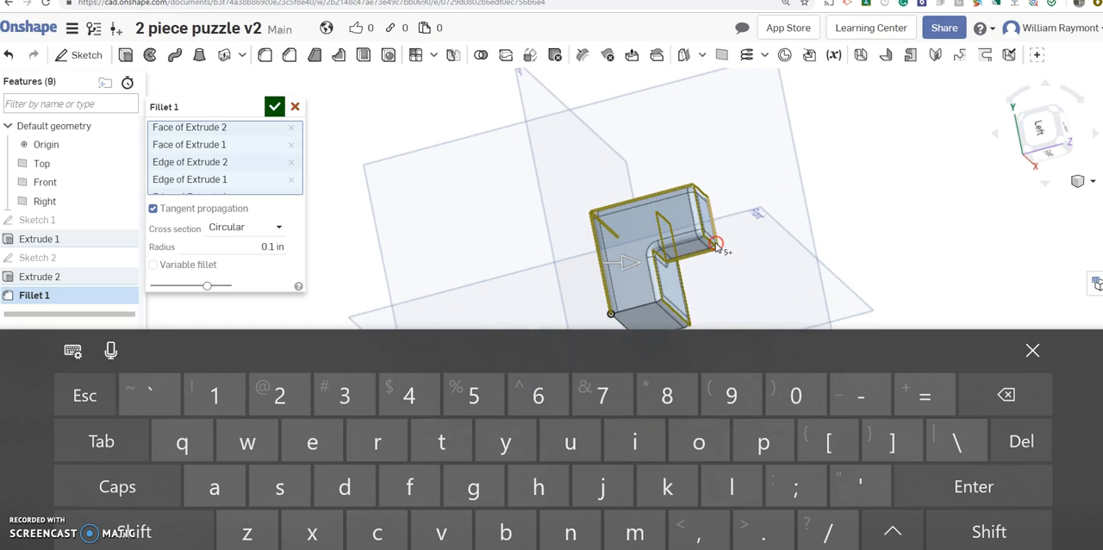
mouse_move(728, 284)
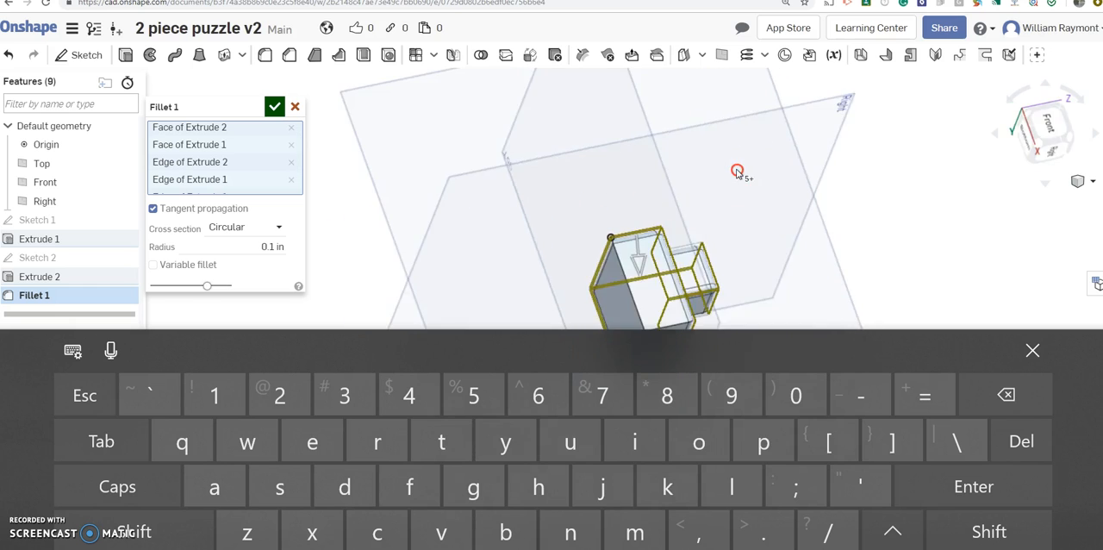
left_click_drag(736, 171, 739, 161)
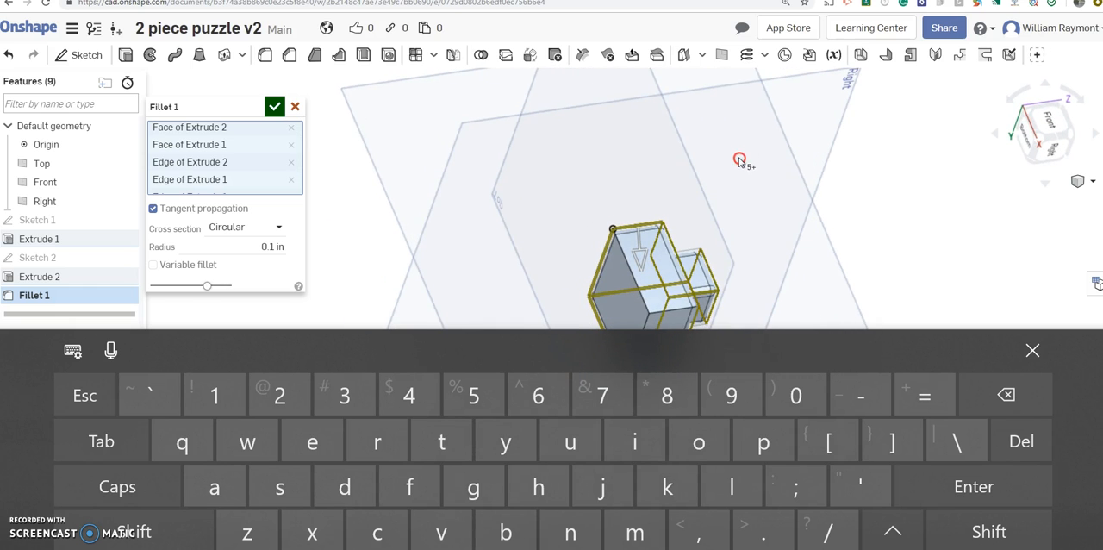
left_click(1033, 350)
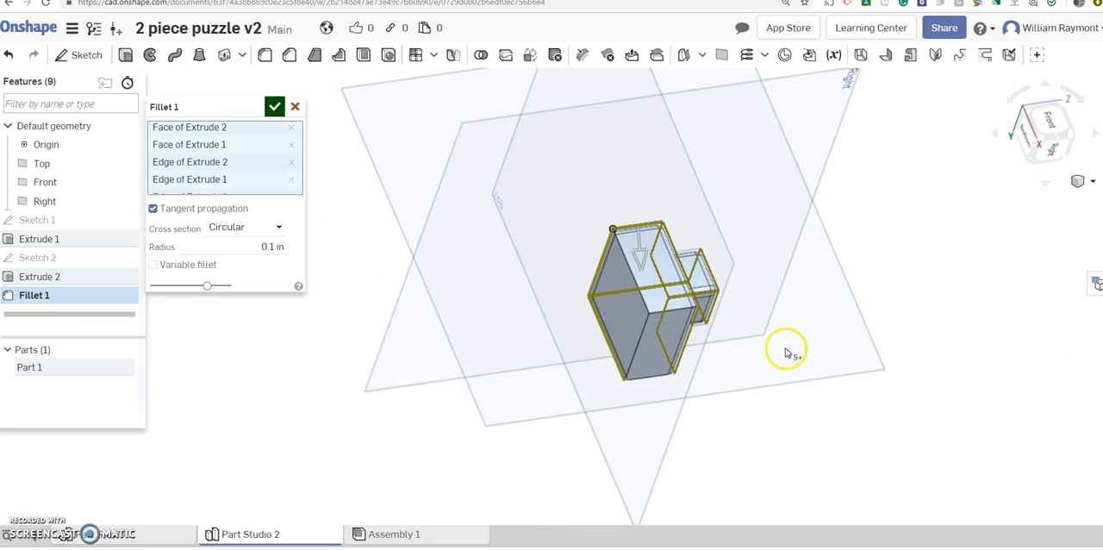
mouse_move(657, 314)
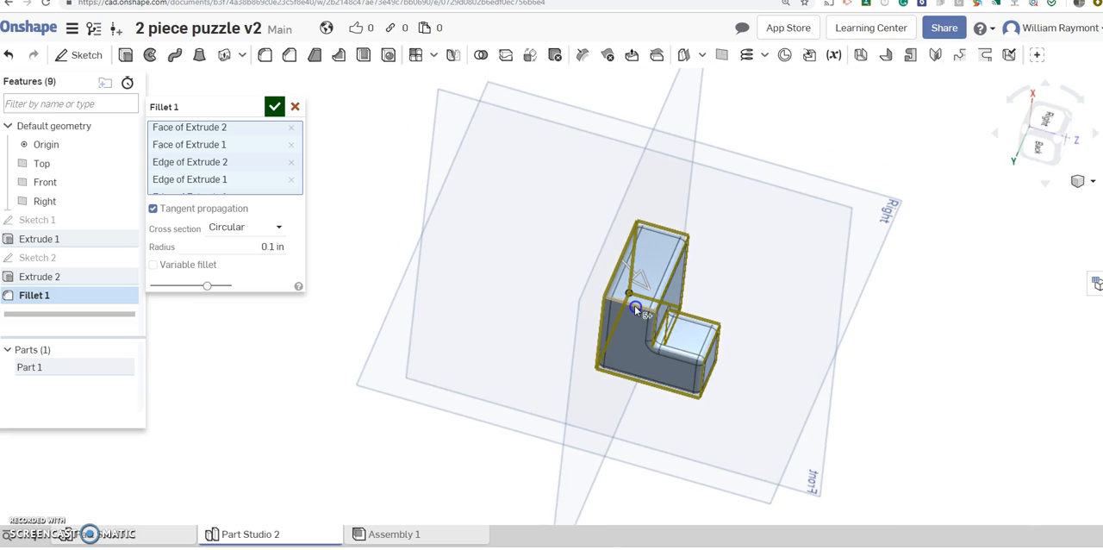
mouse_move(752, 332)
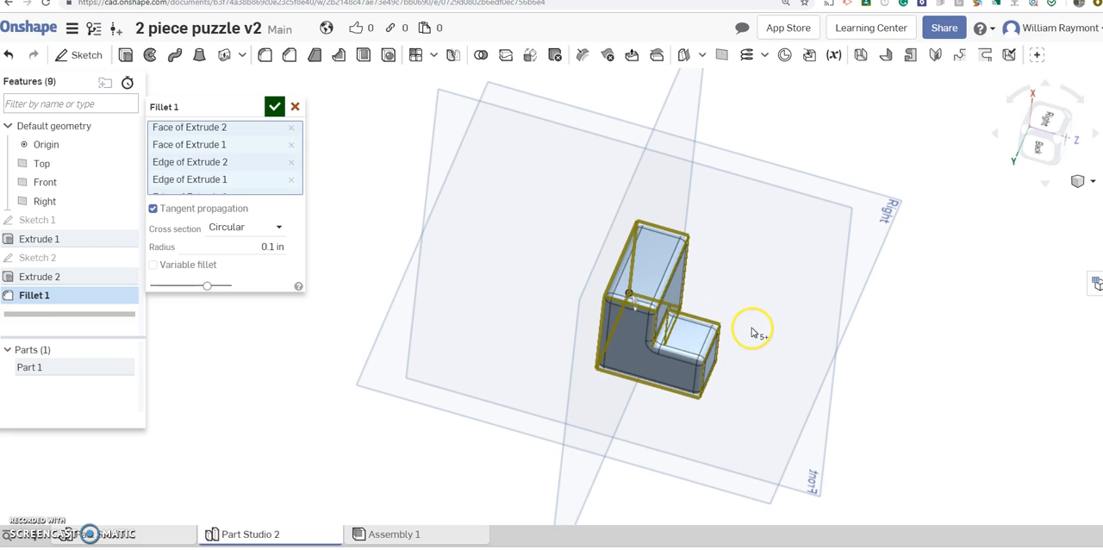
left_click_drag(754, 333, 700, 299)
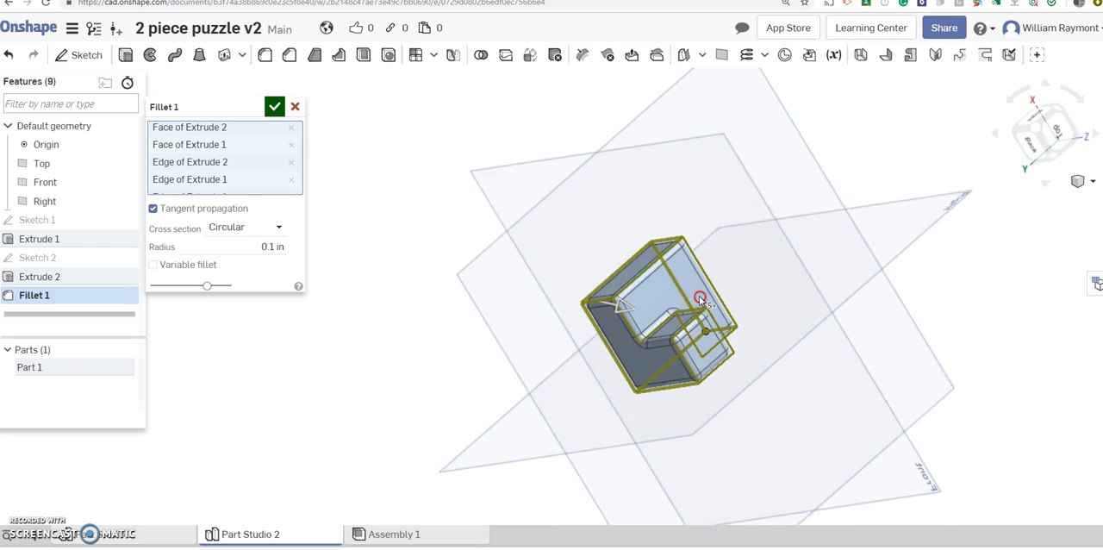
left_click_drag(698, 299, 594, 265)
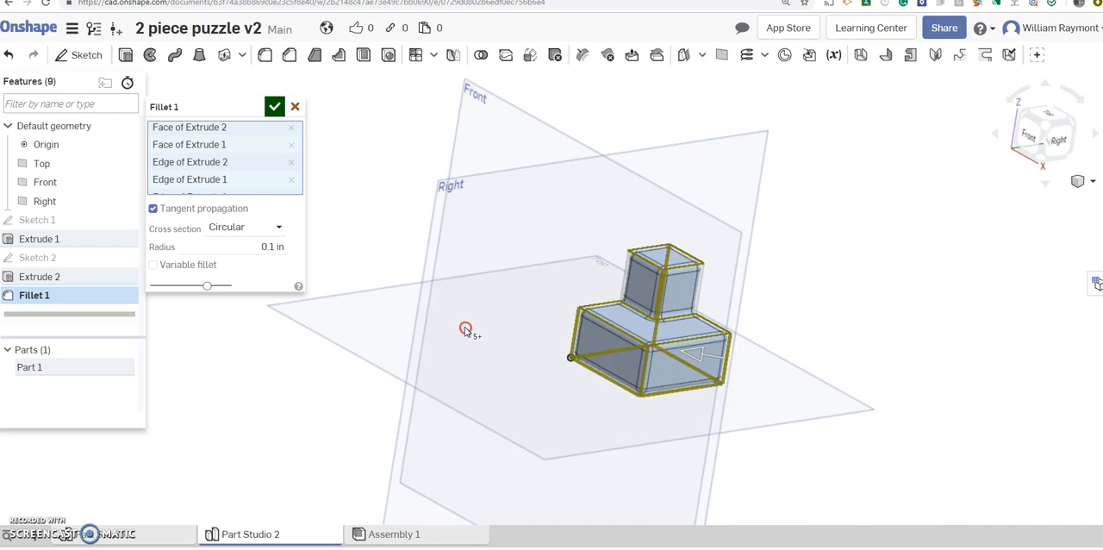
left_click_drag(465, 330, 619, 411)
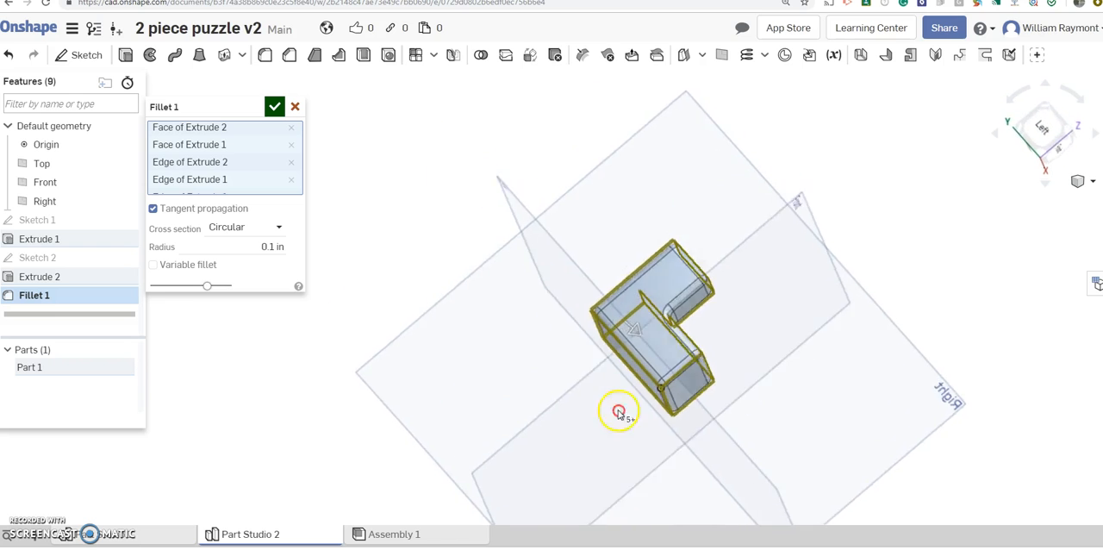
left_click_drag(619, 412, 680, 466)
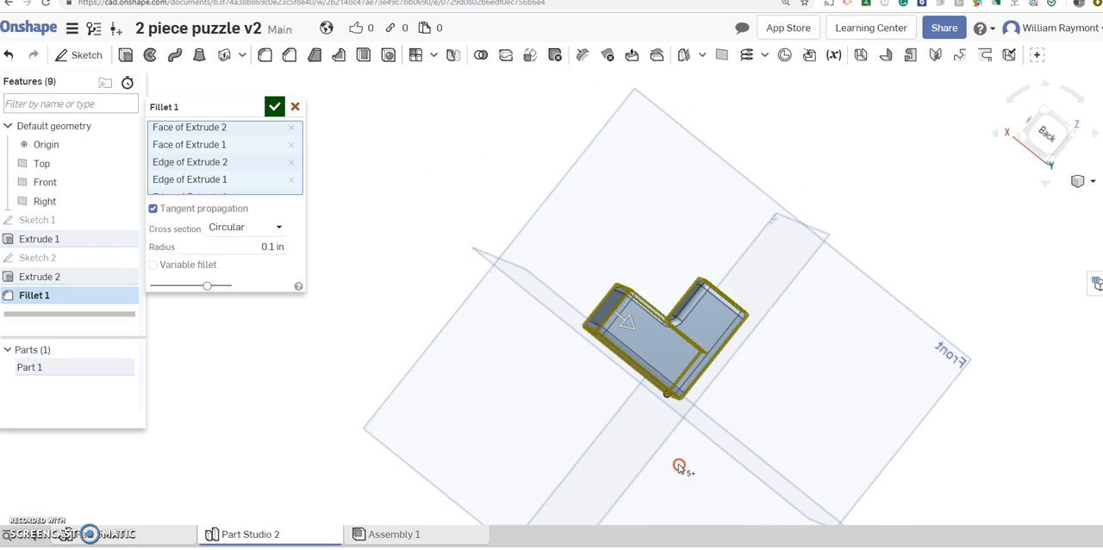
left_click_drag(679, 465, 747, 498)
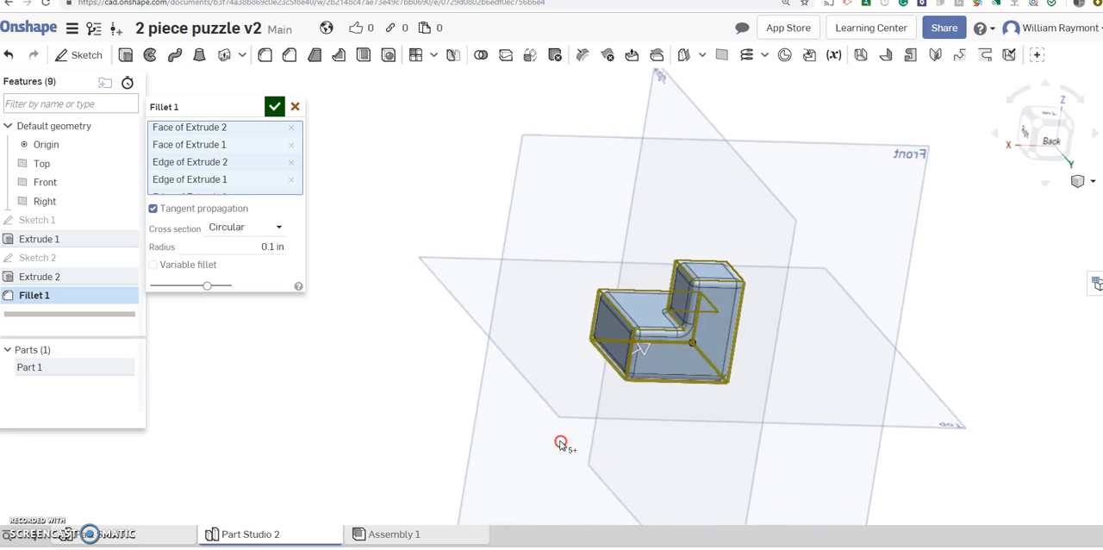
left_click_drag(560, 442, 459, 457)
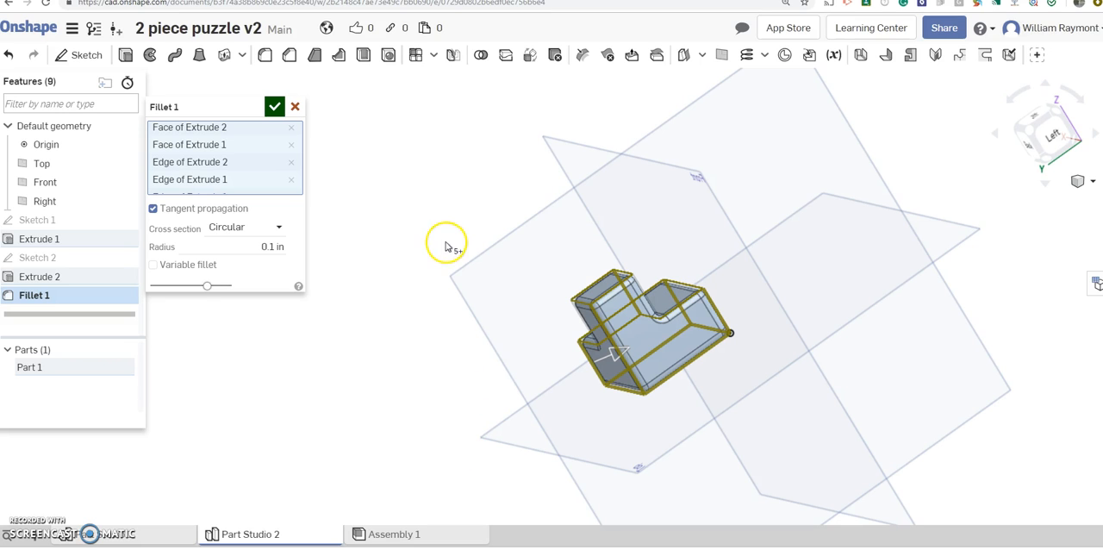
Step: Confirm Fillet 1 and view the rounded part from the top
left_click(274, 106)
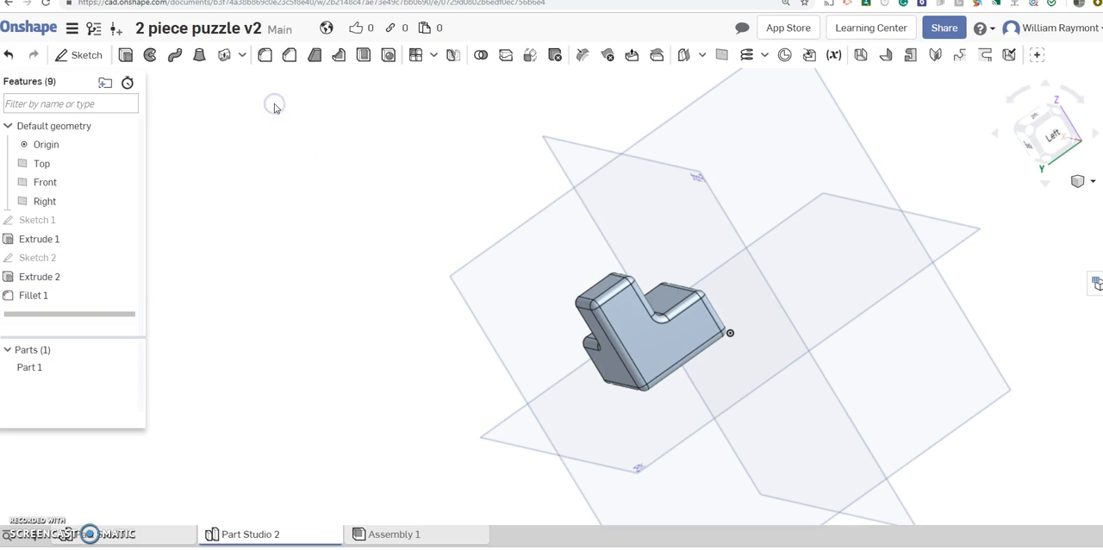
mouse_move(959, 230)
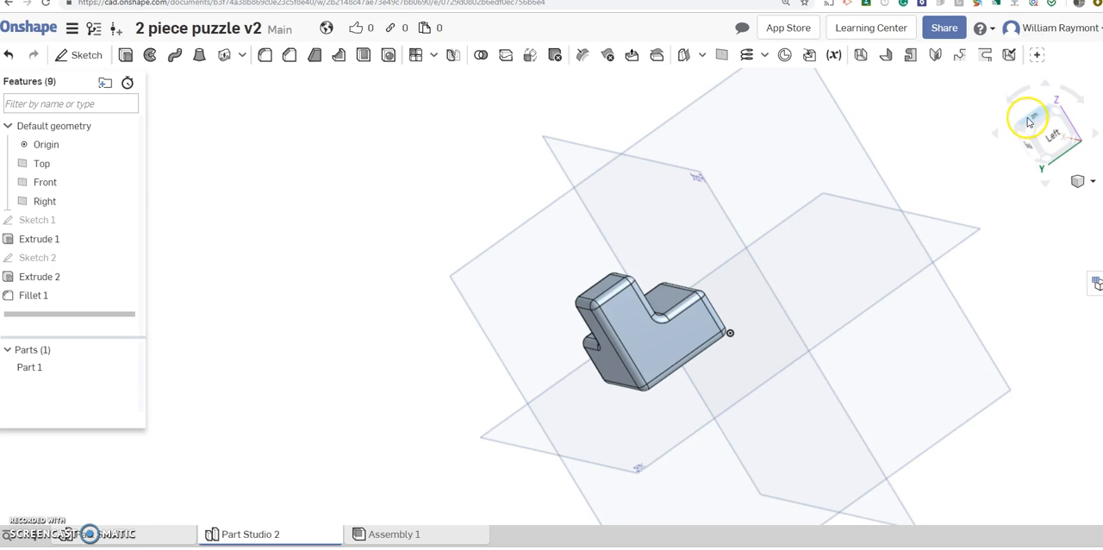
left_click(1043, 127)
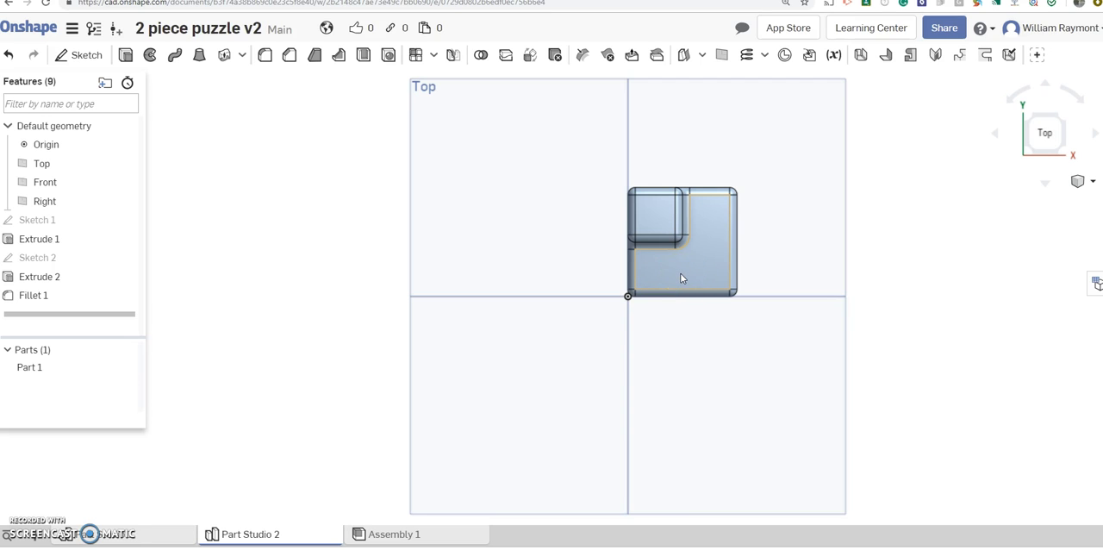
mouse_move(712, 263)
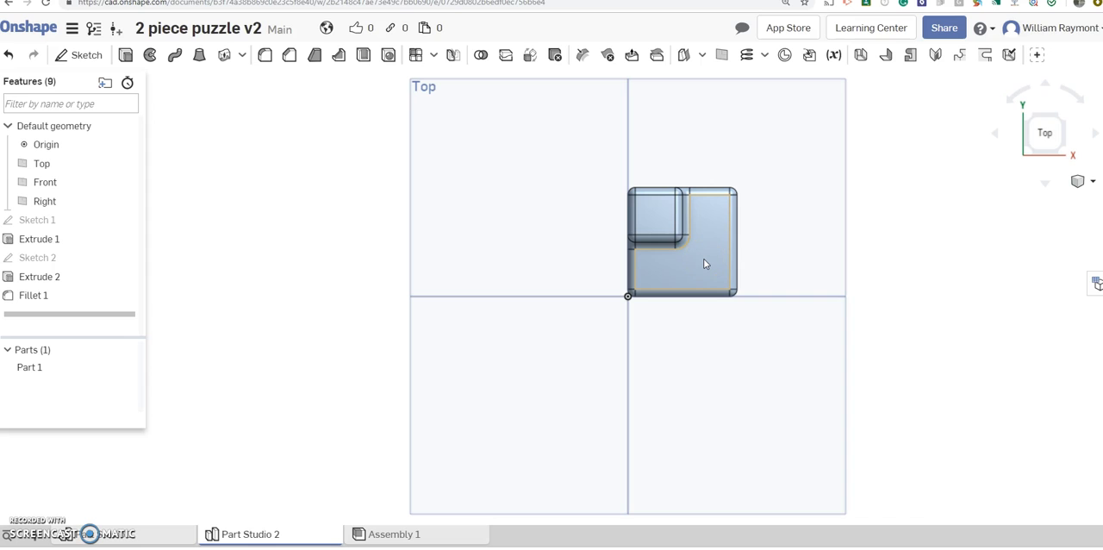
Step: Edit Part 1's appearance and pick the blue colour 3B61B4
right_click(705, 262)
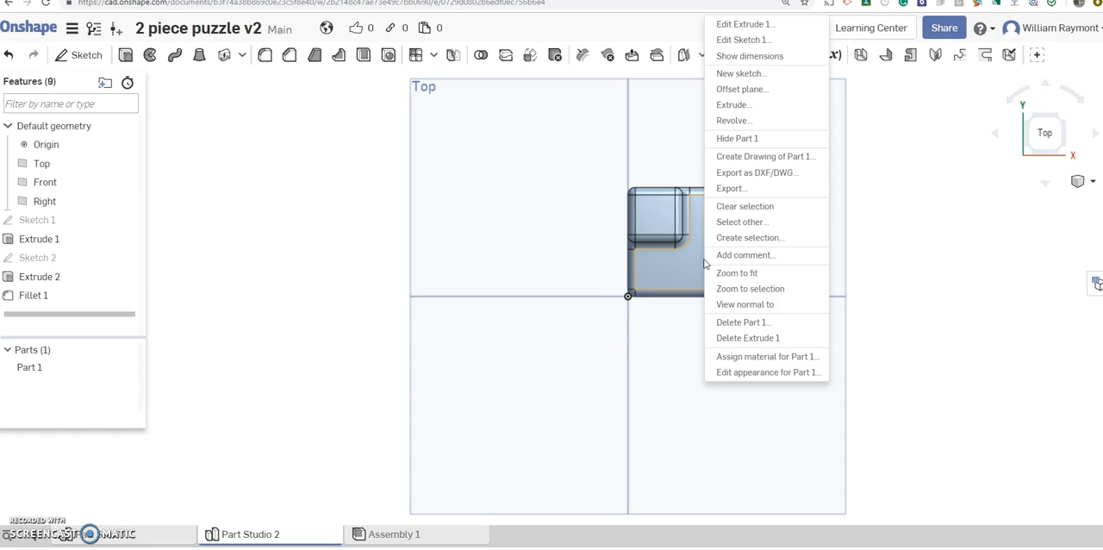
mouse_move(729, 163)
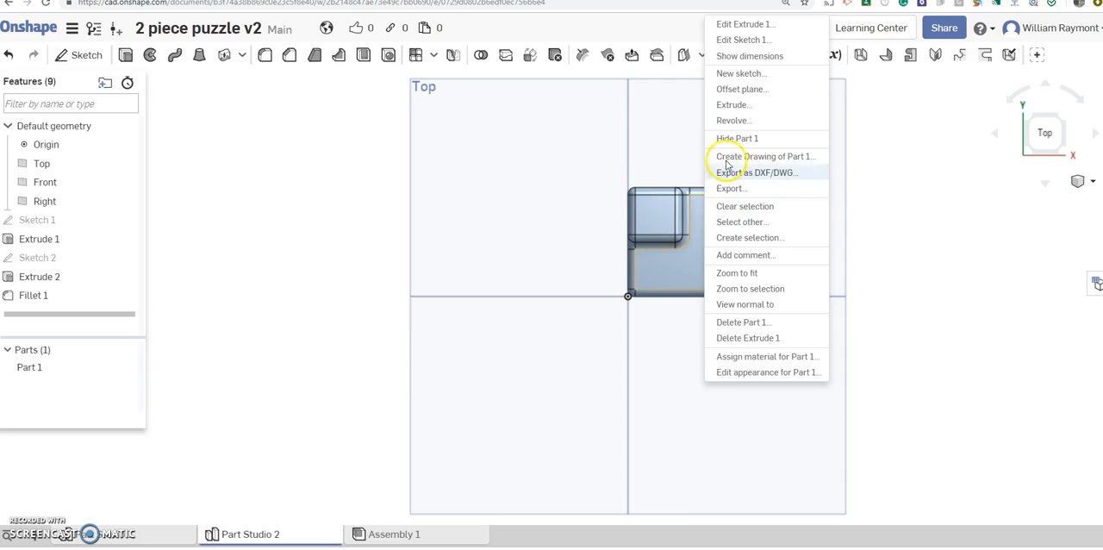
mouse_move(741, 89)
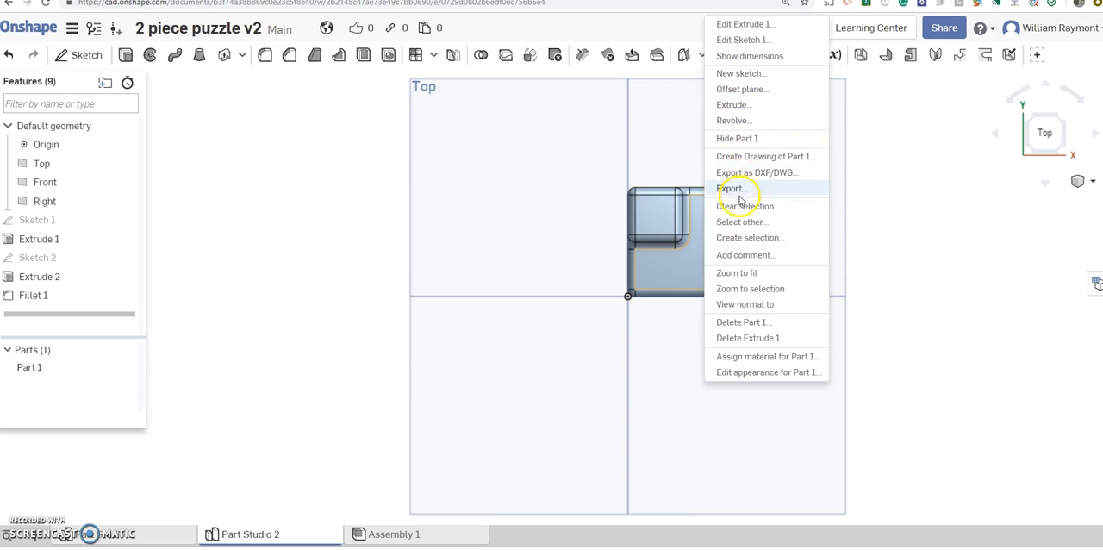
mouse_move(743, 376)
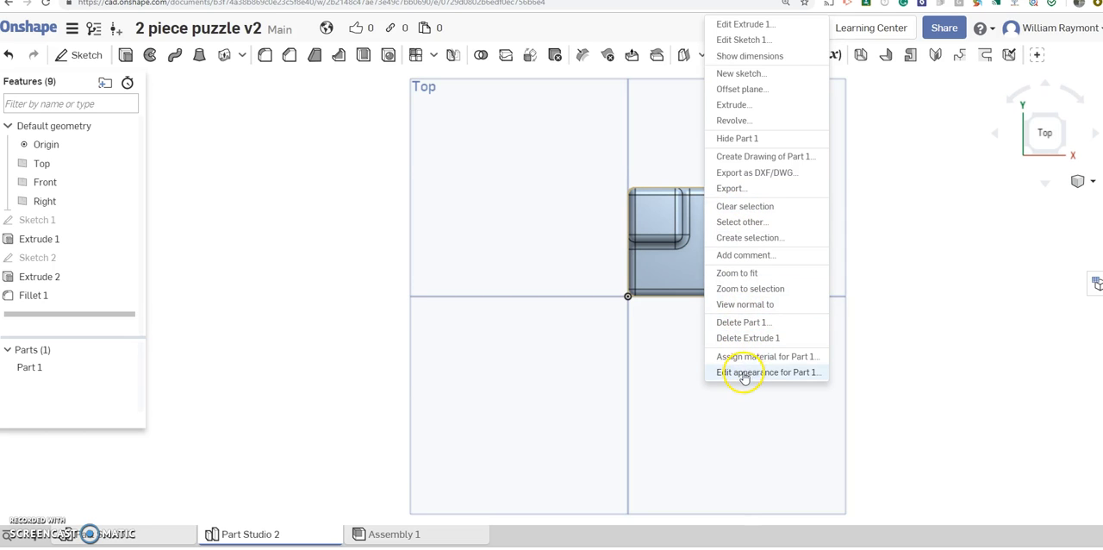
mouse_move(767, 376)
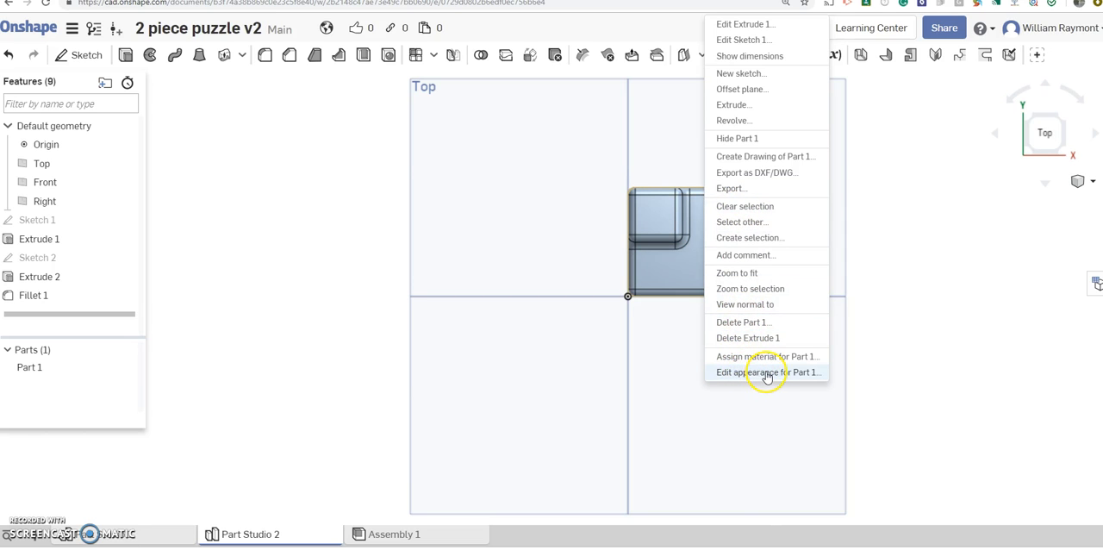
left_click(765, 371)
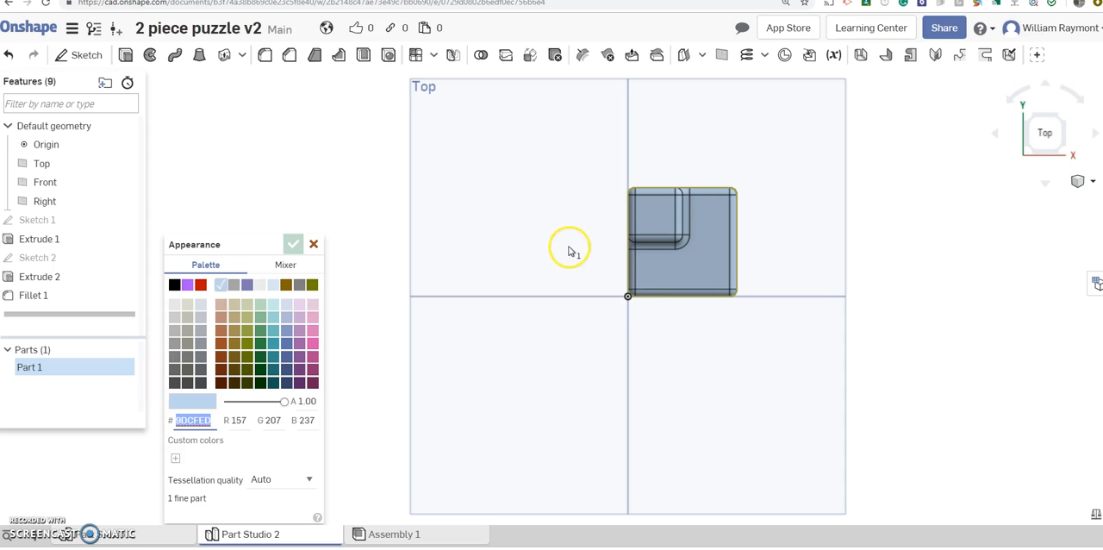
mouse_move(254, 343)
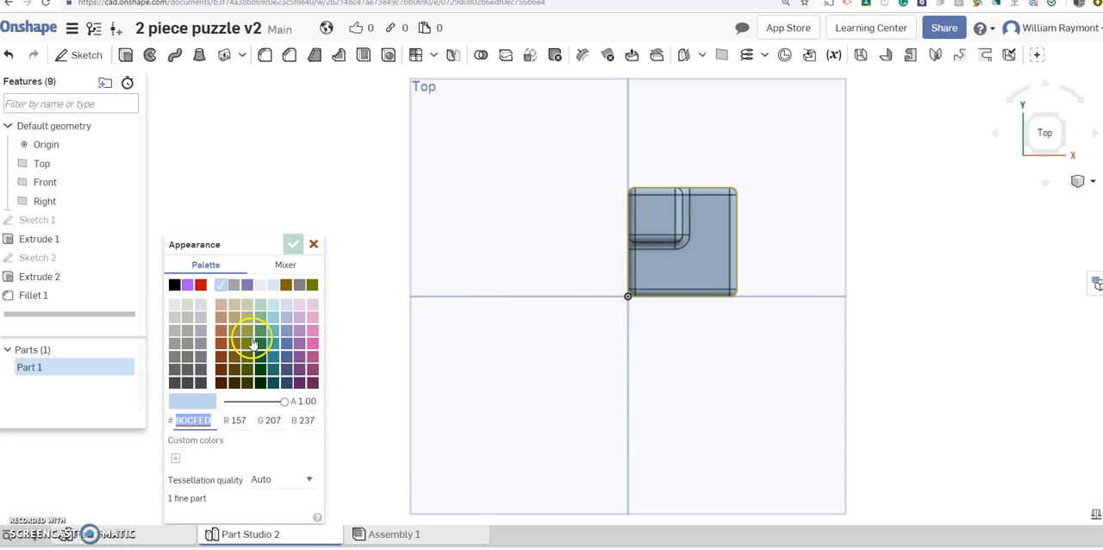
left_click(246, 284)
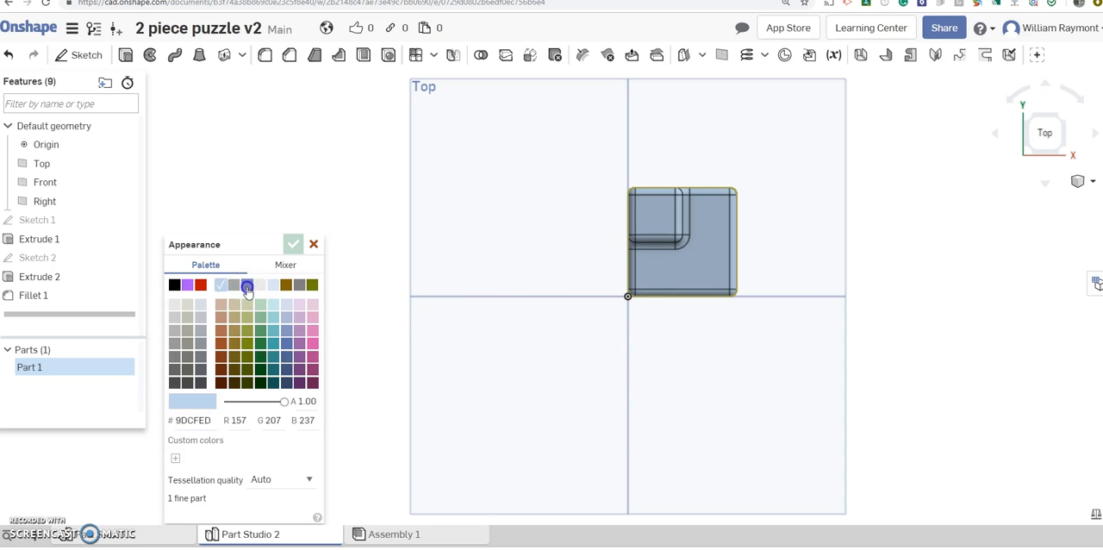
left_click(247, 284)
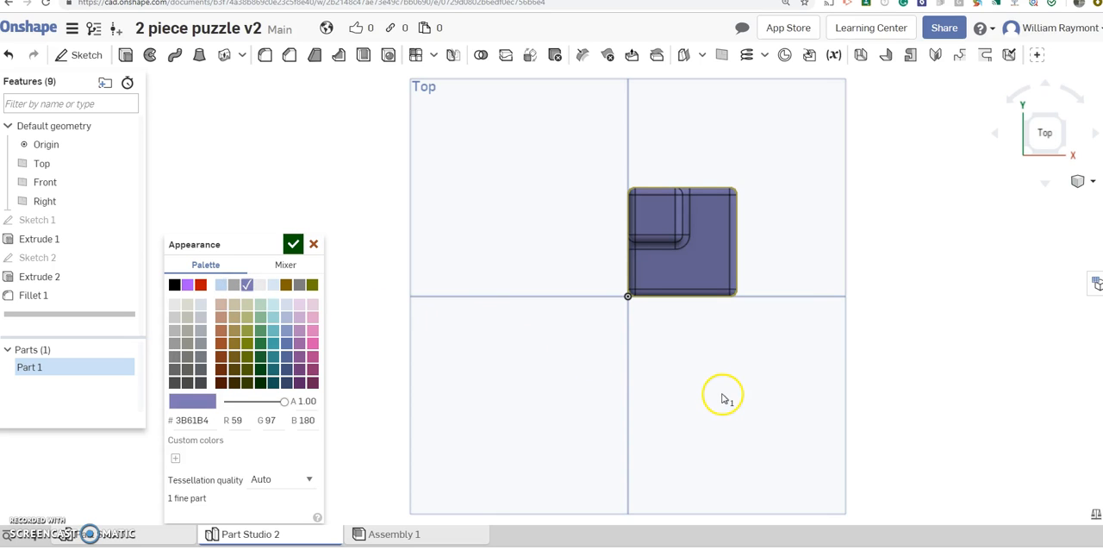